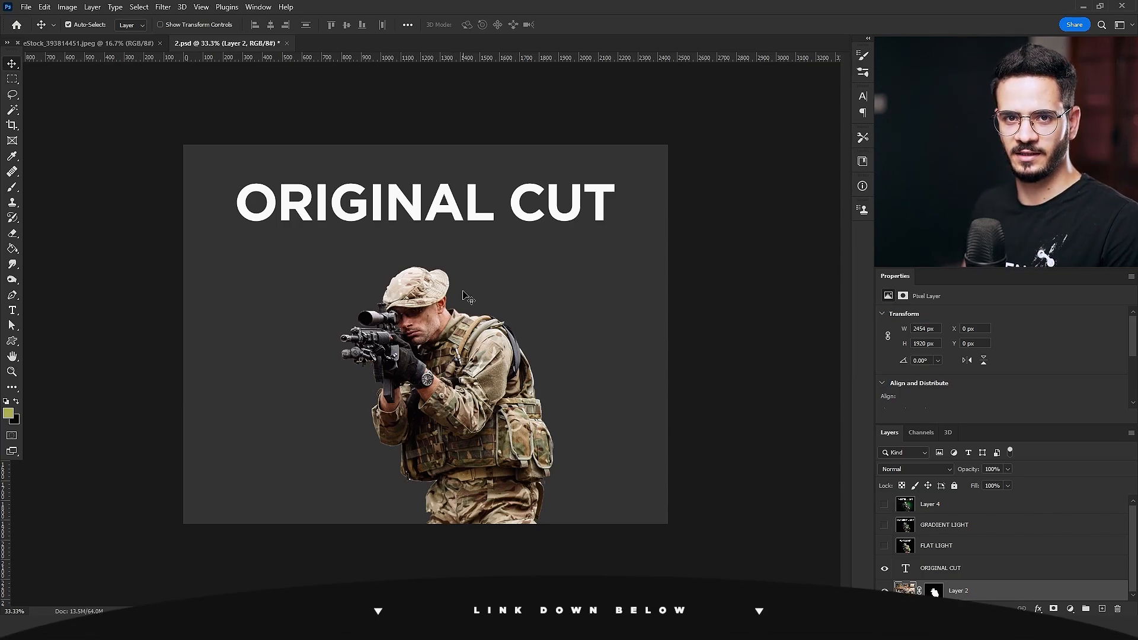
# Step: Show the FLAT LIGHT, GRADIENT LIGHT and Layer 4 light layers above the original cut
pyautogui.click(937, 546)
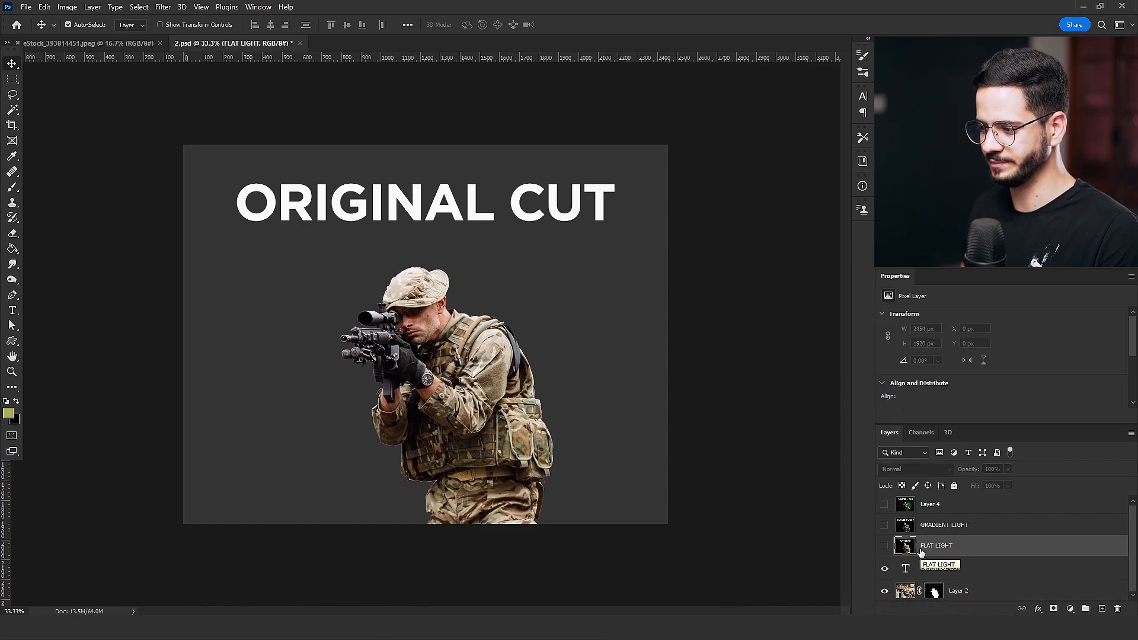
pyautogui.click(939, 568)
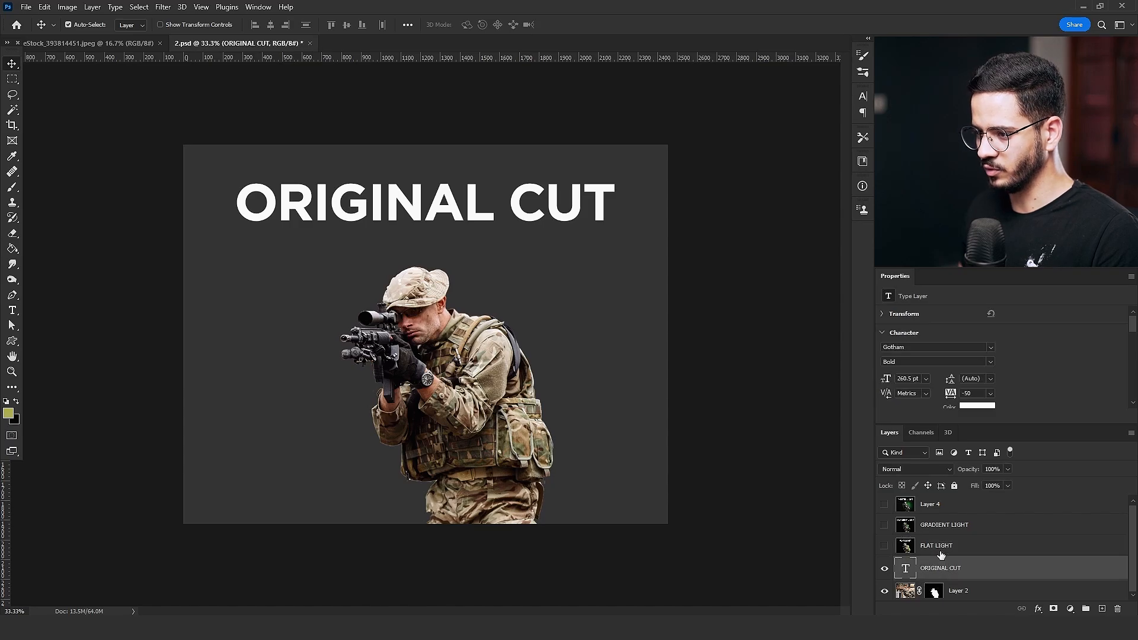
pyautogui.click(937, 545)
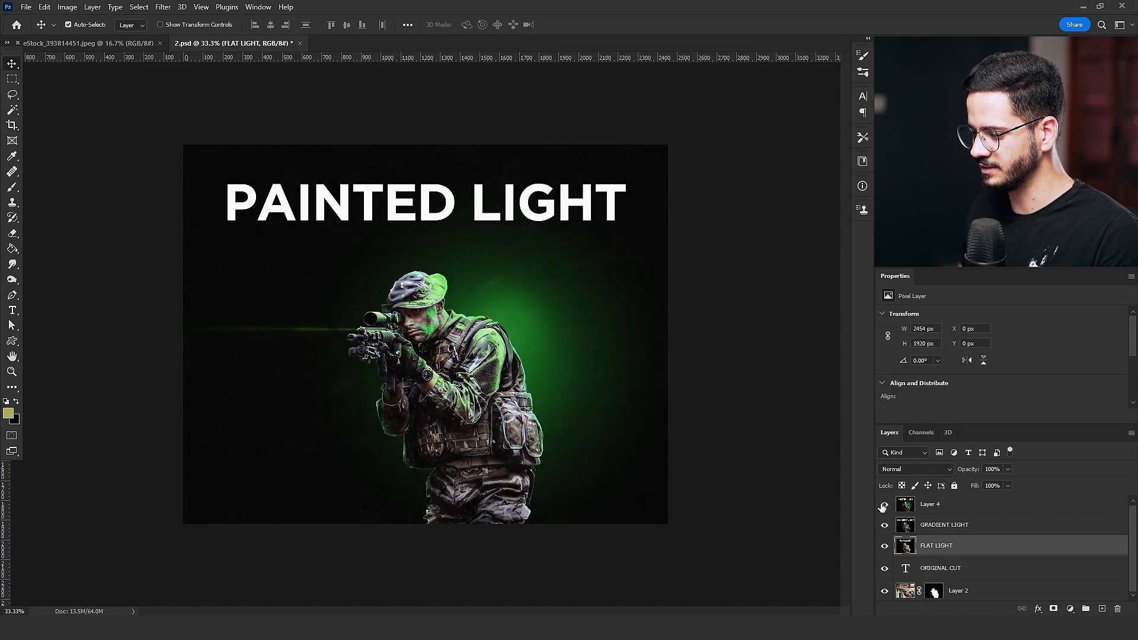
pyautogui.click(884, 524)
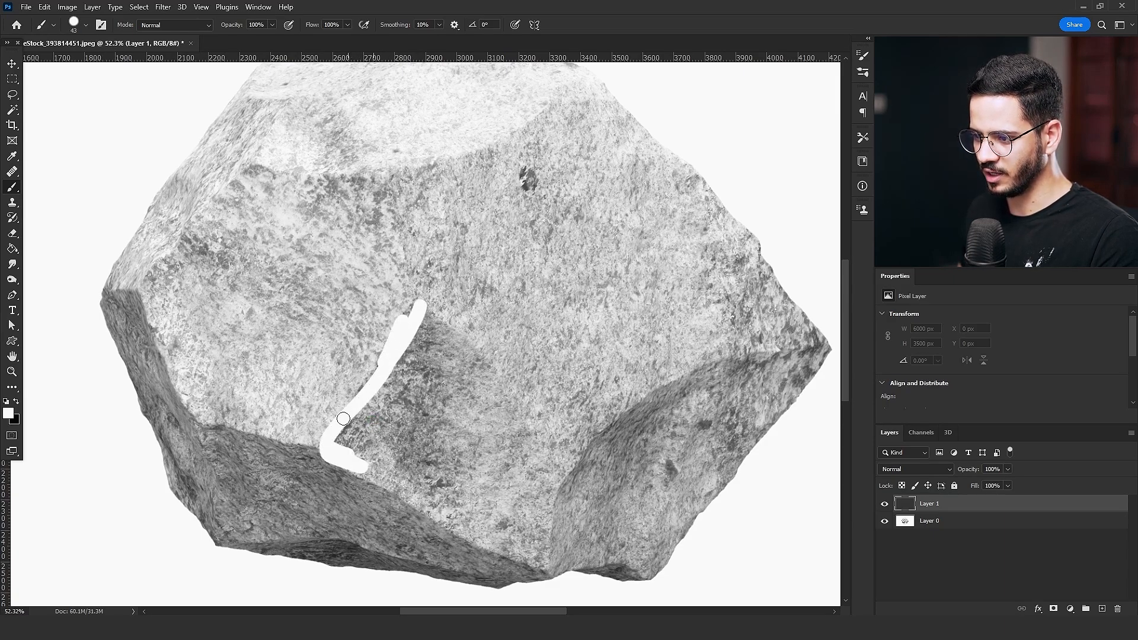
# Step: Outline the rock's lower central facet and fill it with white brush strokes on Layer 1
pyautogui.moveTo(343, 419); pyautogui.dragTo(539, 510)
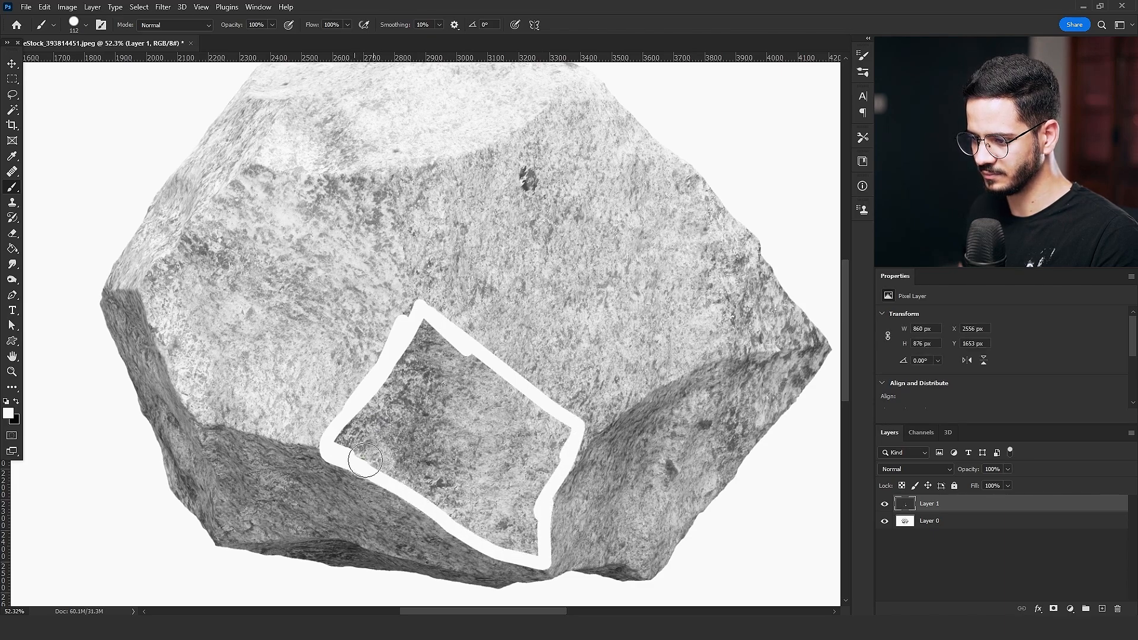
pyautogui.moveTo(366, 462); pyautogui.dragTo(512, 403)
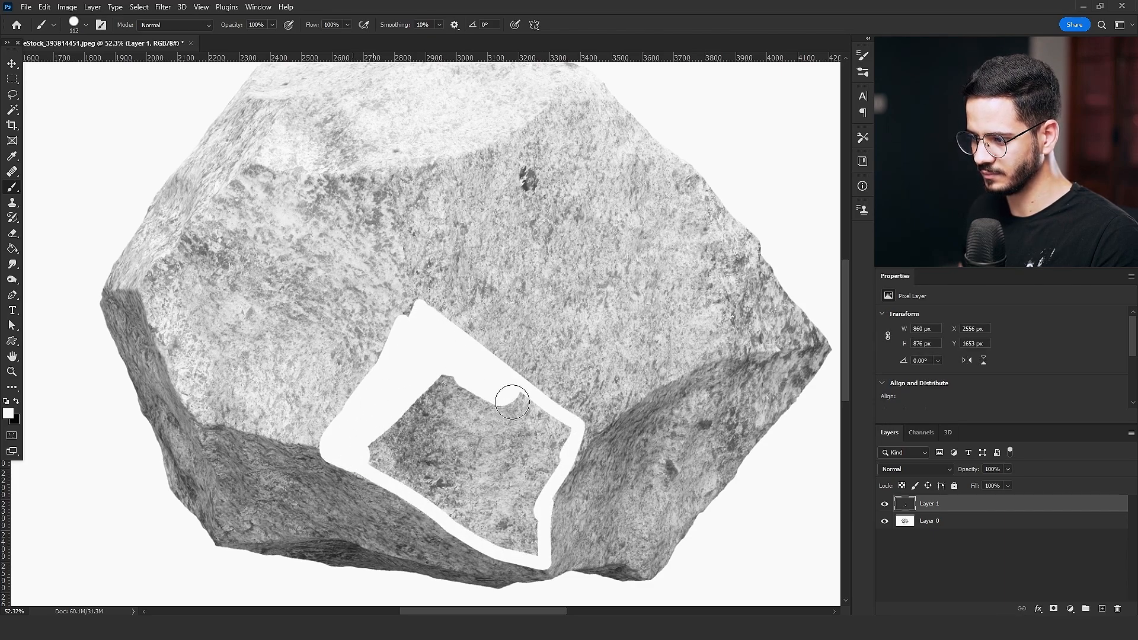
pyautogui.moveTo(511, 403); pyautogui.dragTo(378, 468)
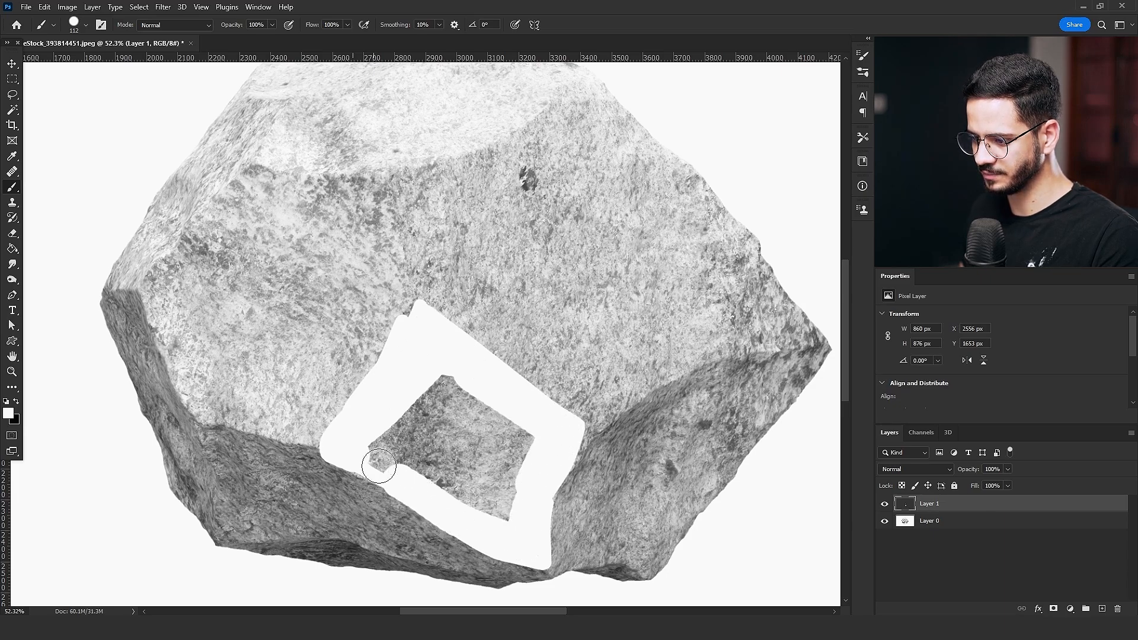
pyautogui.moveTo(378, 465); pyautogui.dragTo(352, 433)
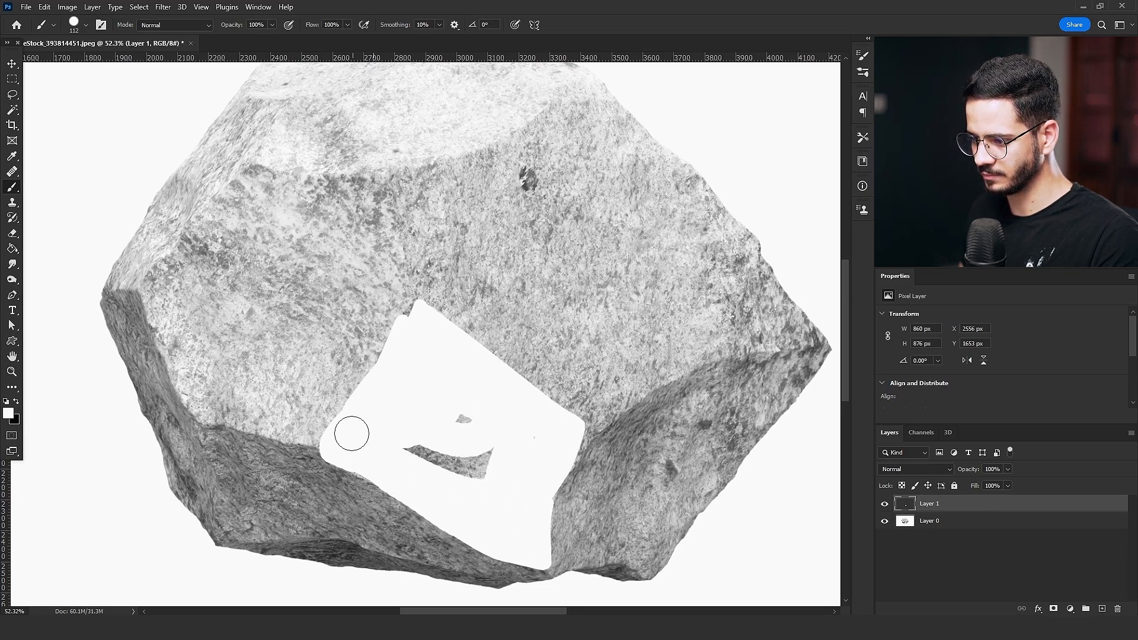
pyautogui.moveTo(352, 433); pyautogui.dragTo(485, 437)
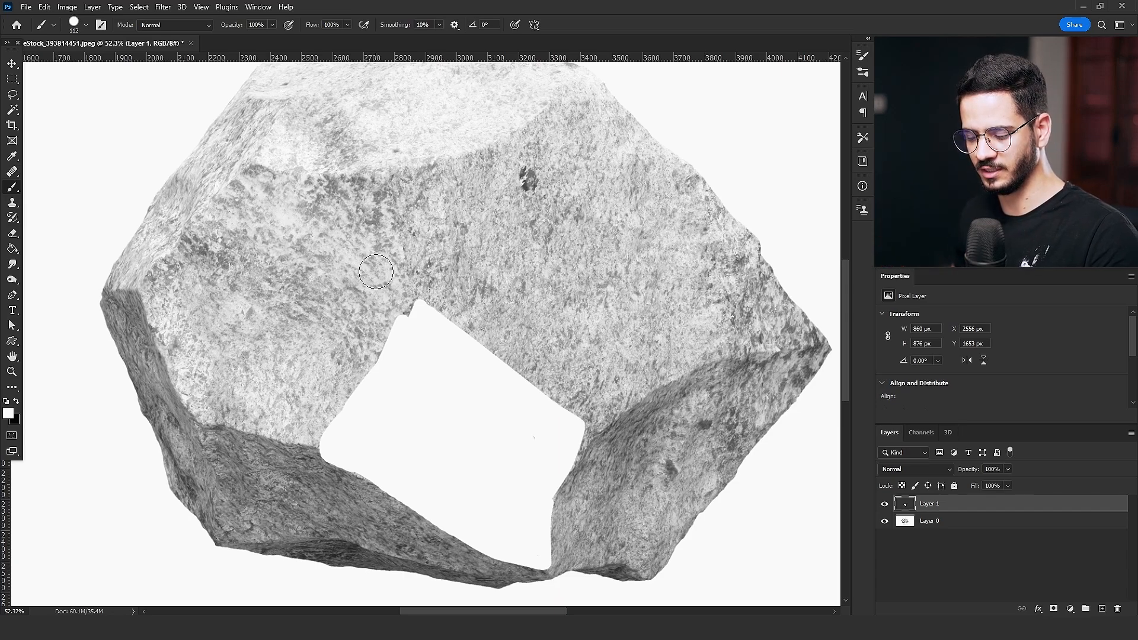
# Step: Paint white over the rock's bottom facet and fade its edge with a soft Eraser
pyautogui.press('e')
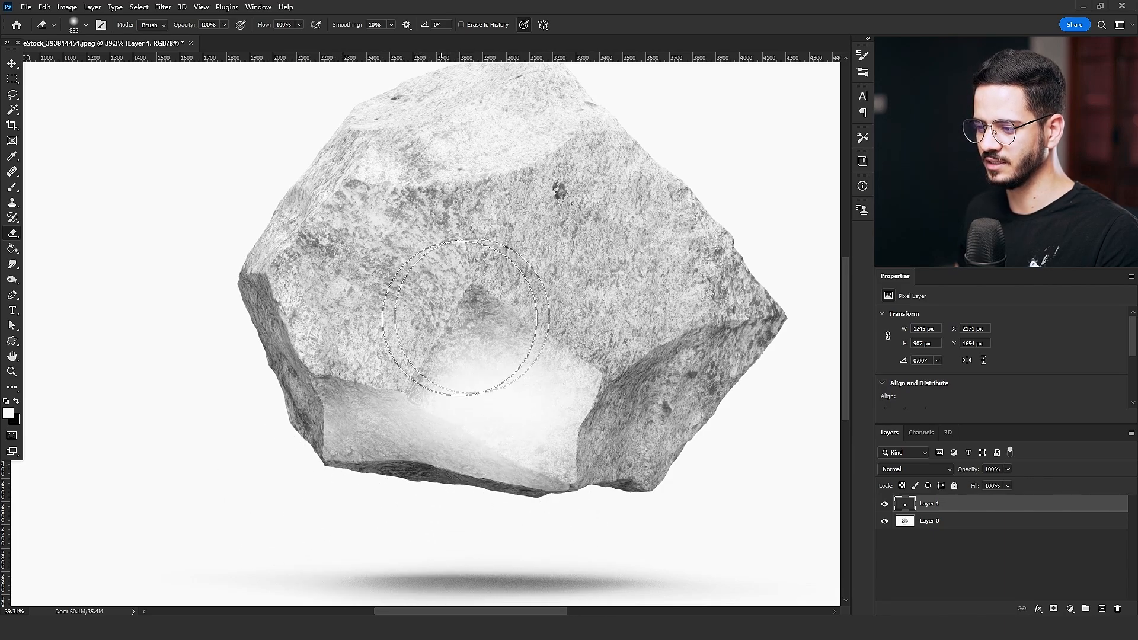
pyautogui.moveTo(441, 342)
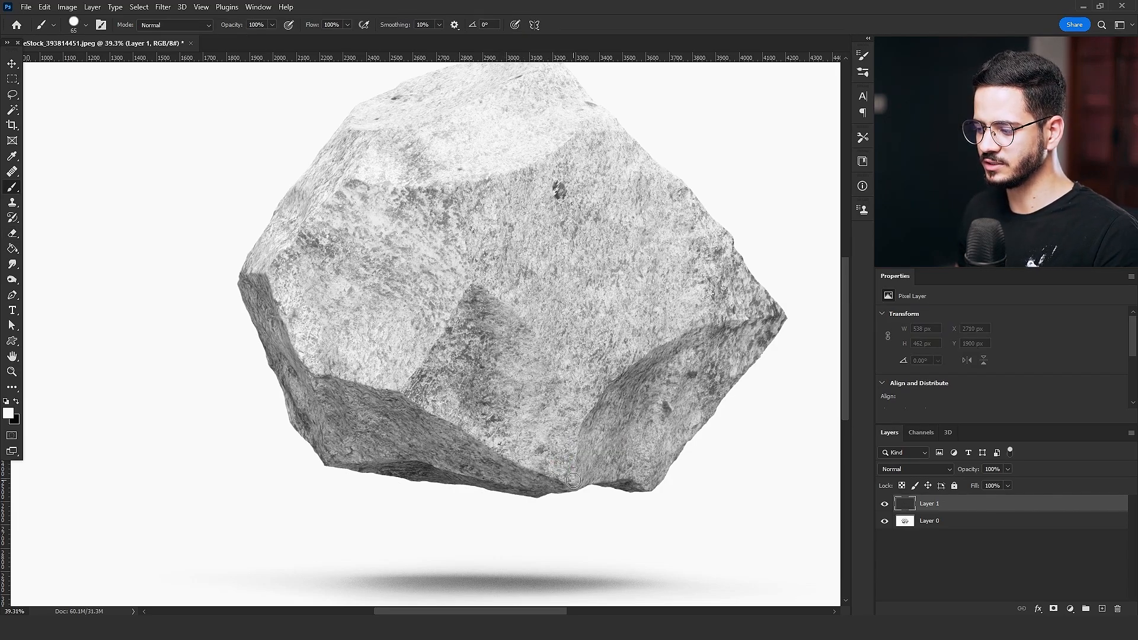
pyautogui.moveTo(403, 392); pyautogui.dragTo(573, 483)
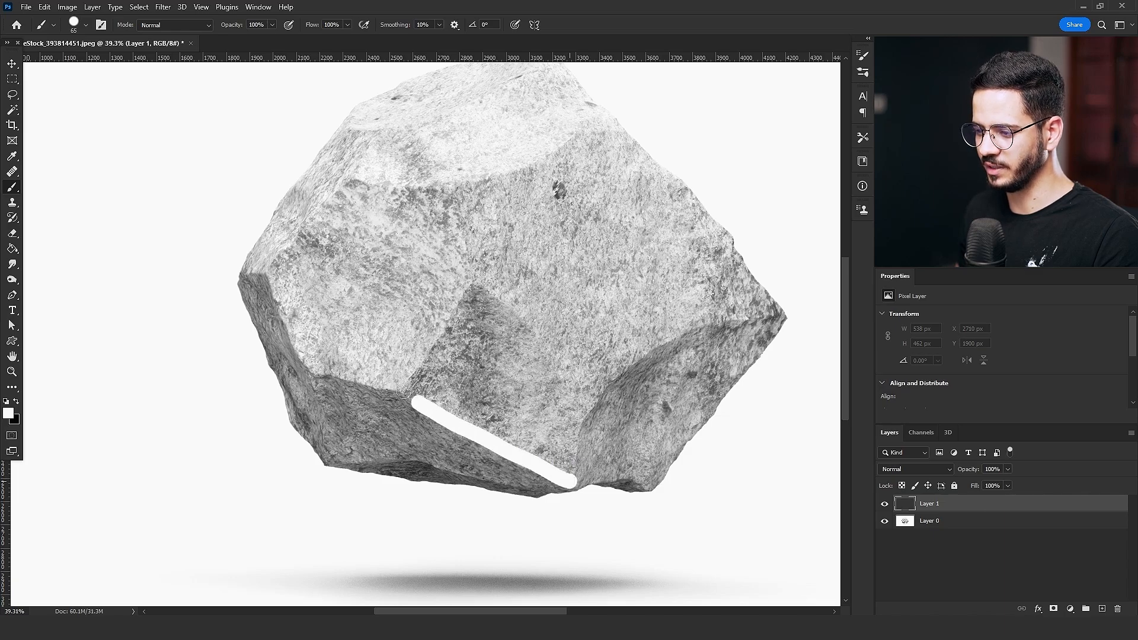
pyautogui.moveTo(406, 391); pyautogui.dragTo(581, 476)
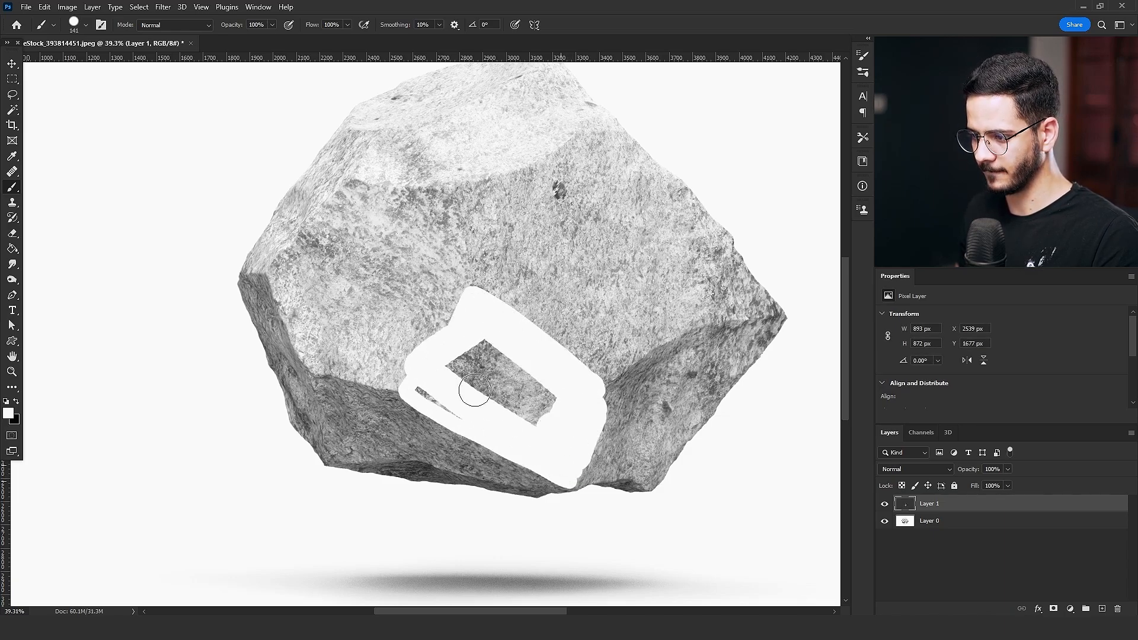
pyautogui.moveTo(475, 390); pyautogui.dragTo(544, 411)
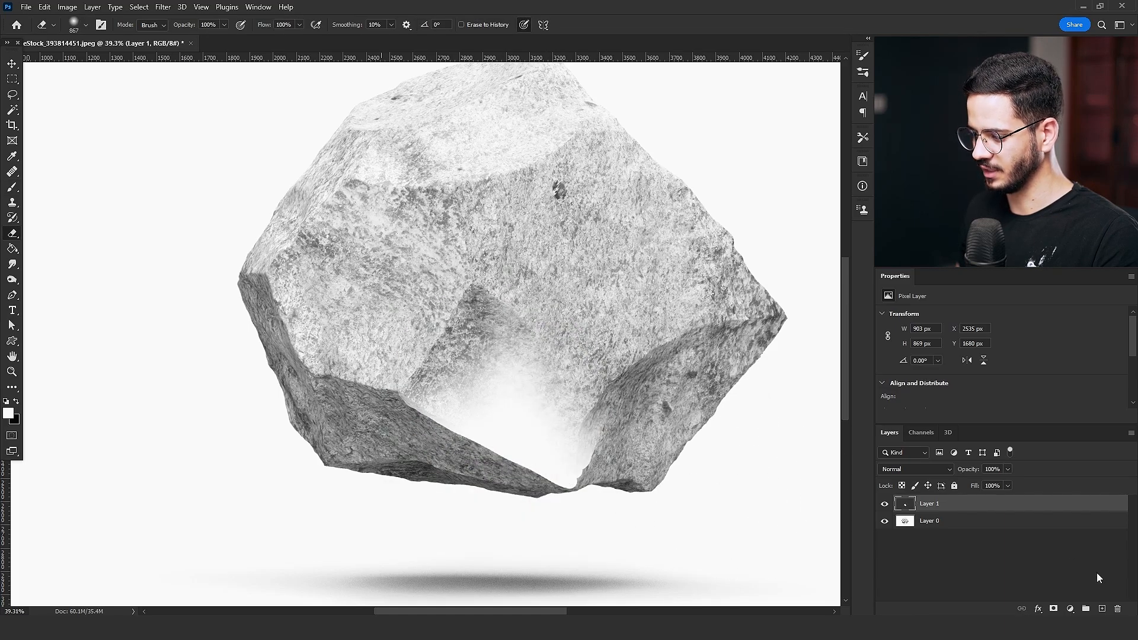
pyautogui.moveTo(341, 392); pyautogui.dragTo(385, 450)
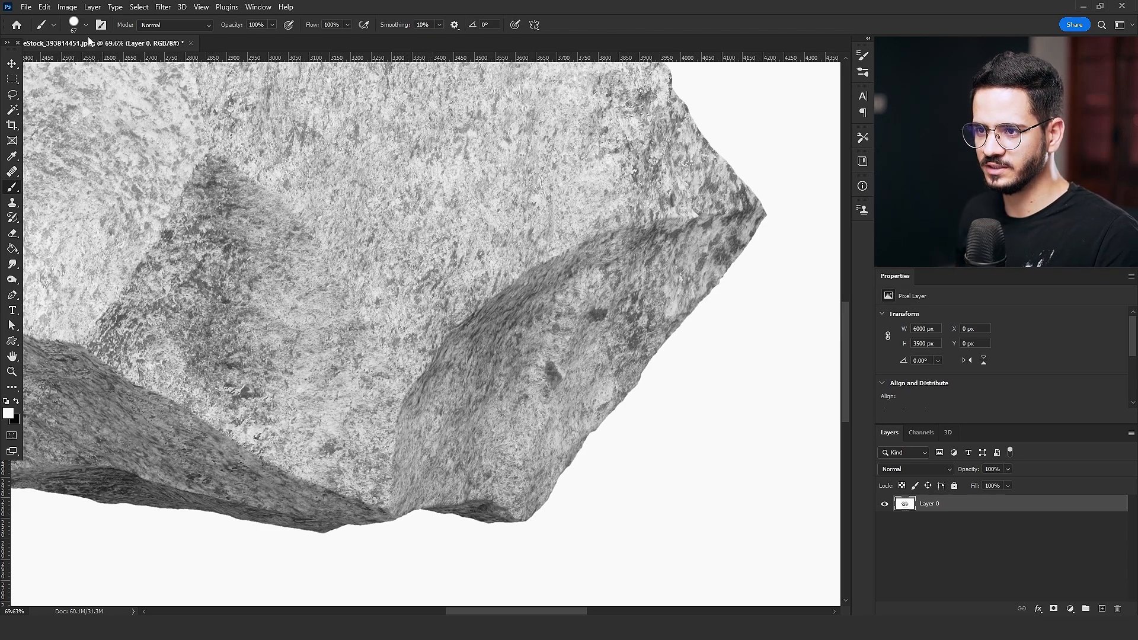
pyautogui.click(87, 25)
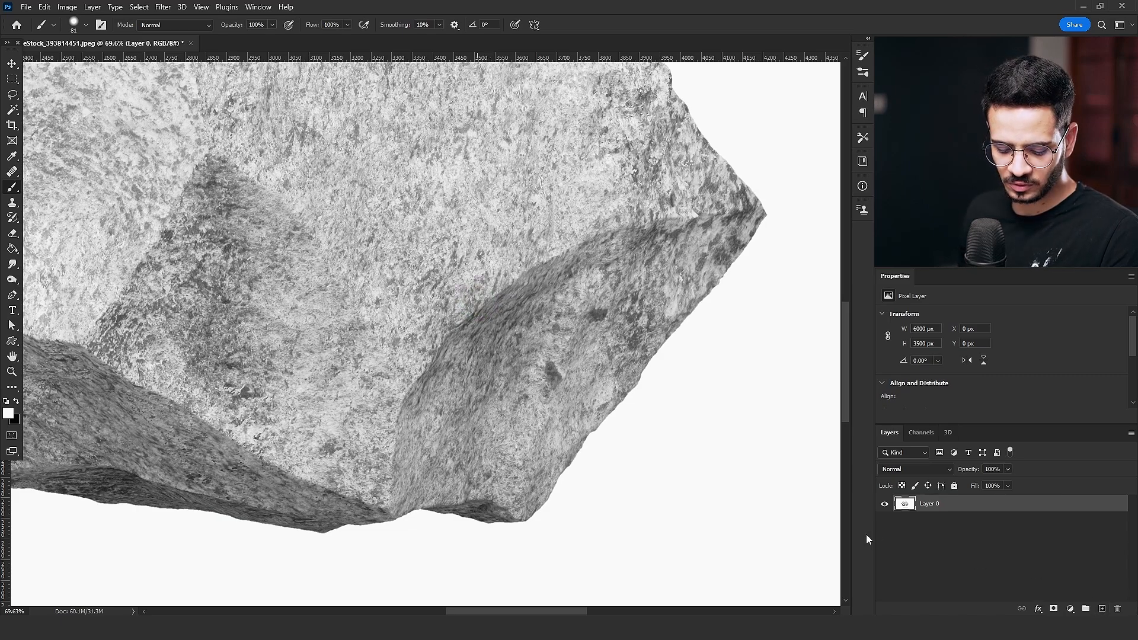
# Step: On a new layer, paint the lower right facet white and soft-erase its outer edge
pyautogui.press('shift+ctrl+n')
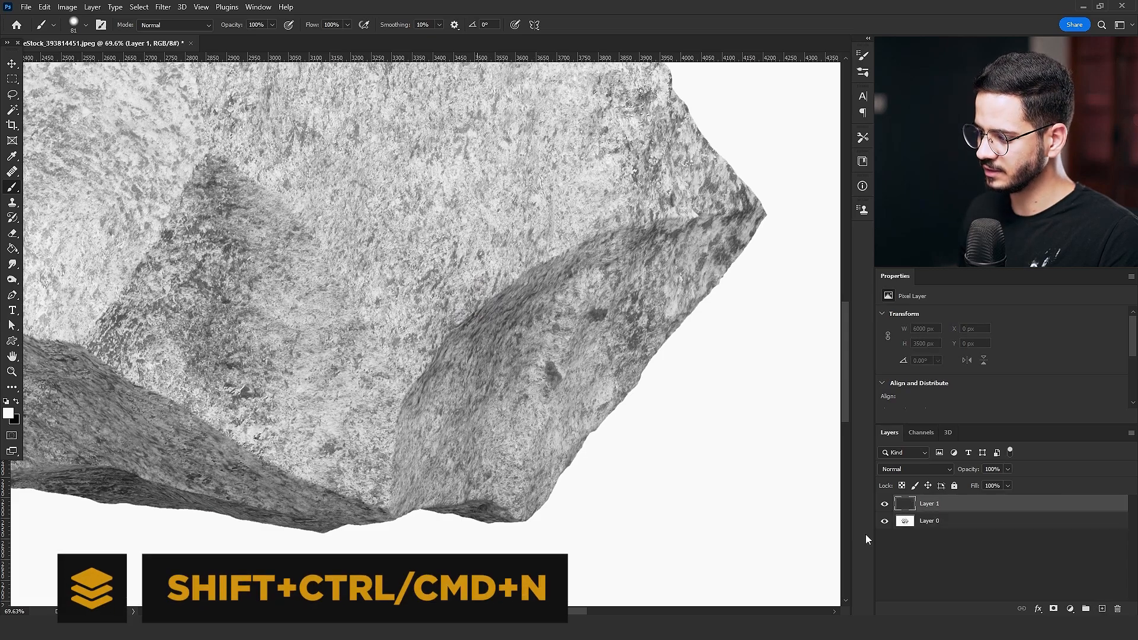
pyautogui.click(476, 440)
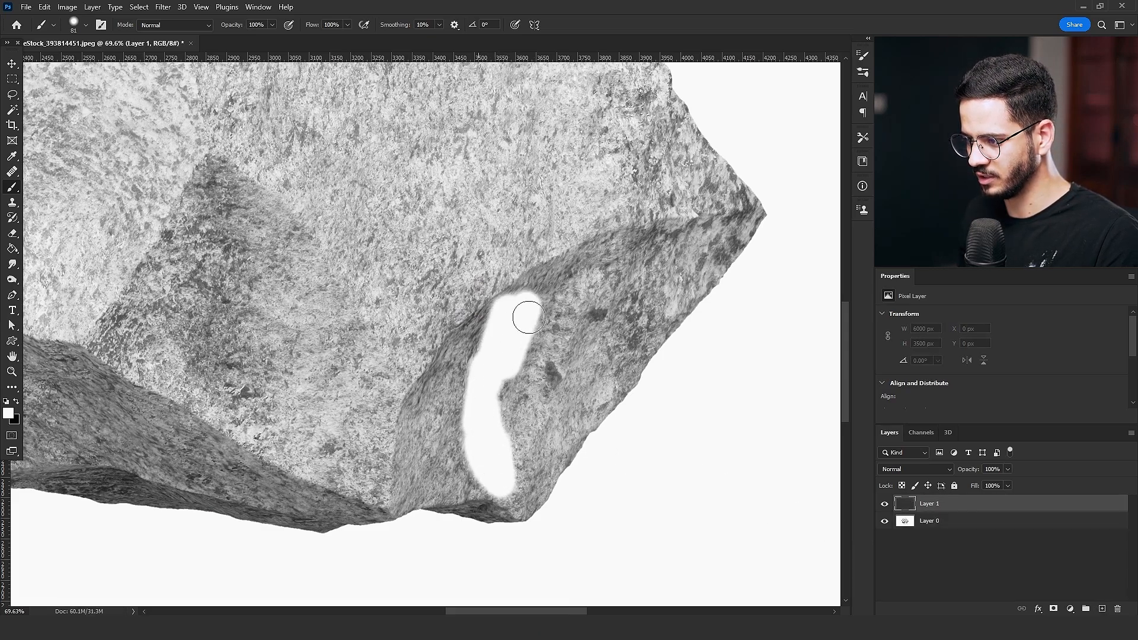
pyautogui.moveTo(528, 317); pyautogui.dragTo(653, 229)
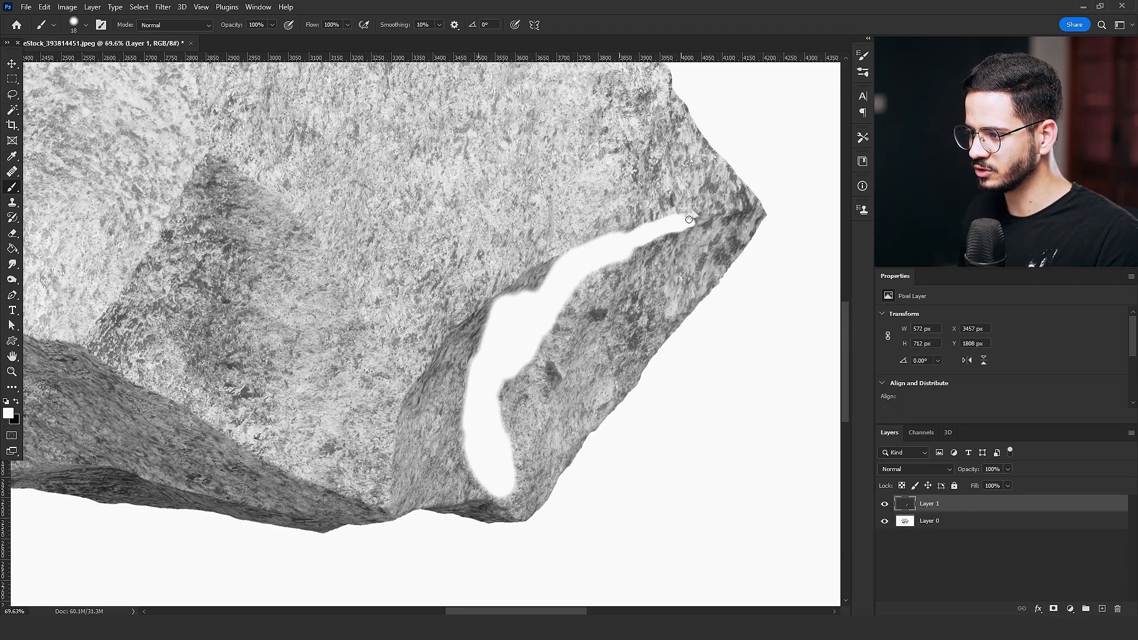
pyautogui.moveTo(690, 219); pyautogui.dragTo(545, 270)
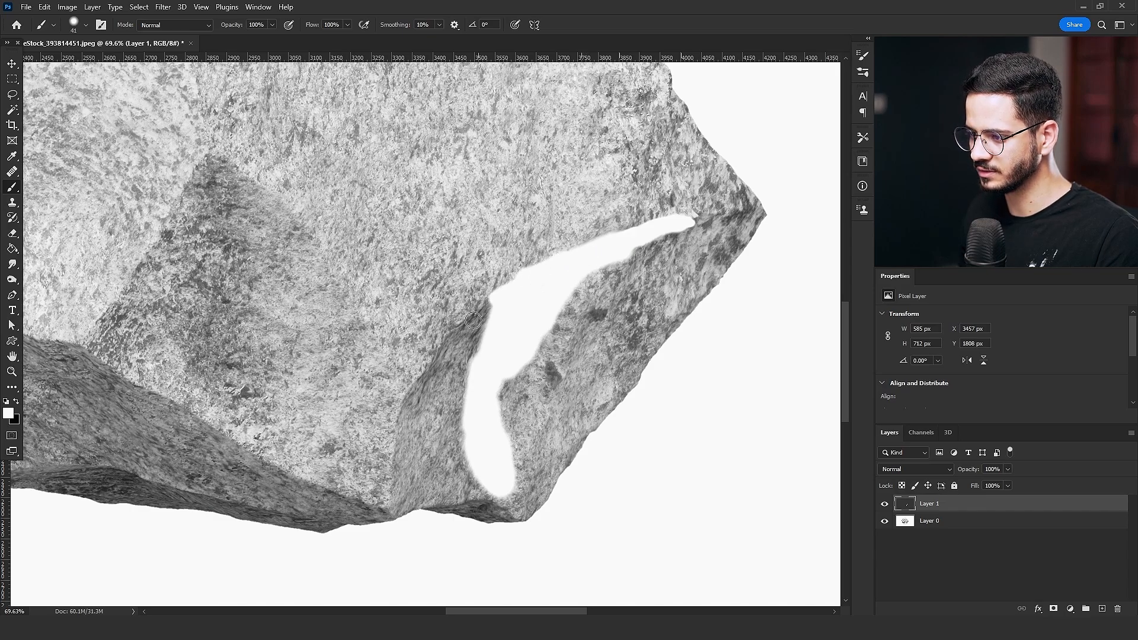
pyautogui.moveTo(472, 319); pyautogui.dragTo(459, 359)
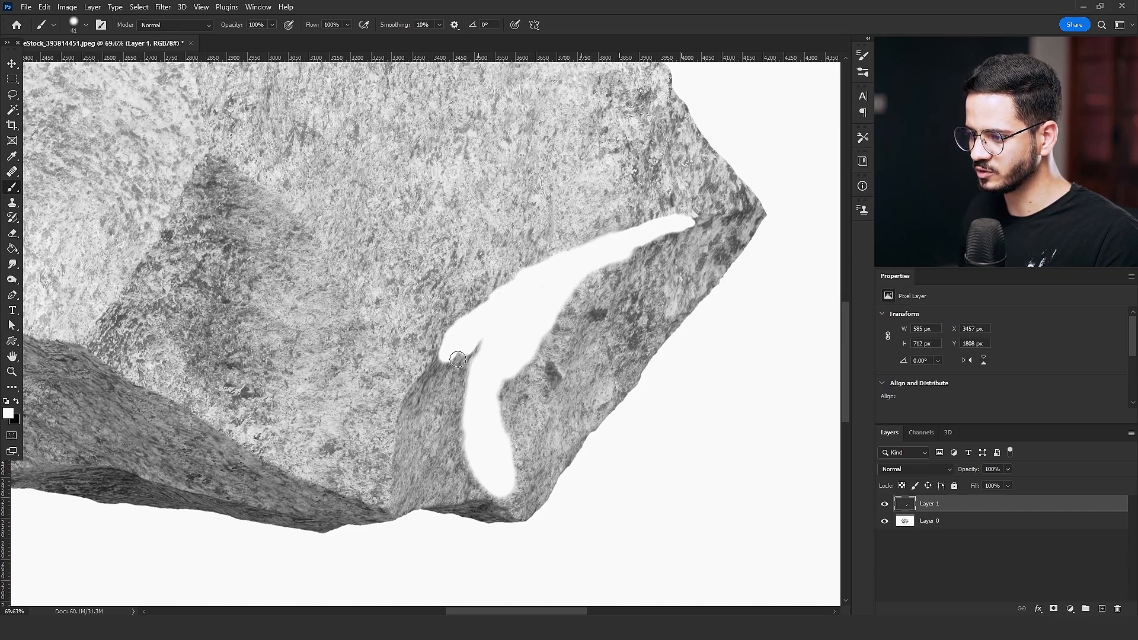
pyautogui.moveTo(458, 359); pyautogui.dragTo(412, 407)
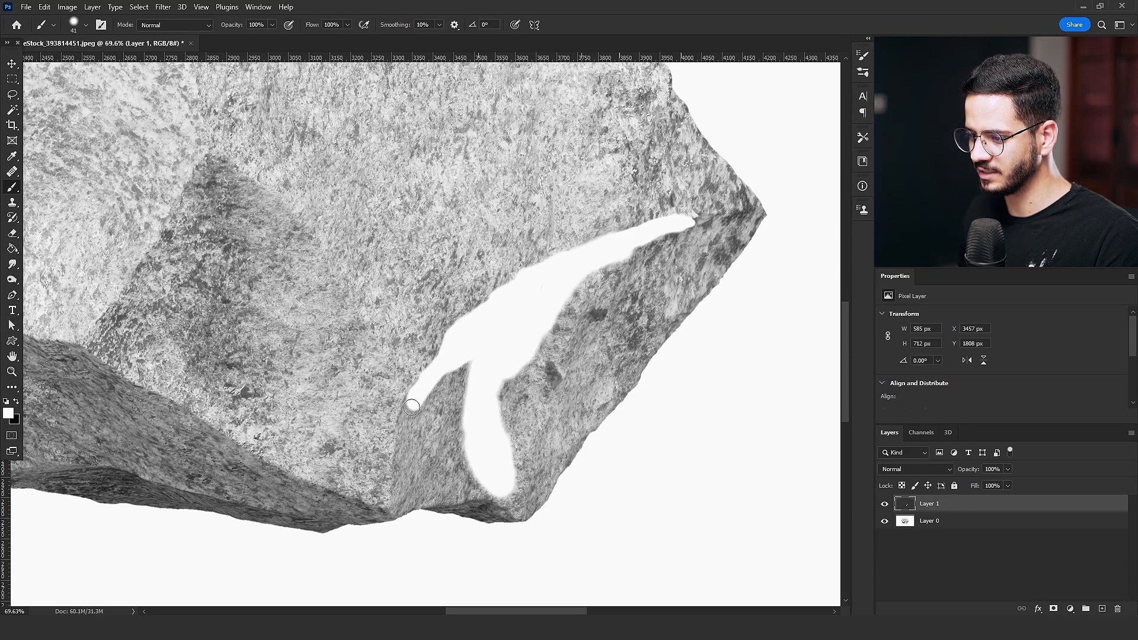
pyautogui.moveTo(411, 405); pyautogui.dragTo(421, 500)
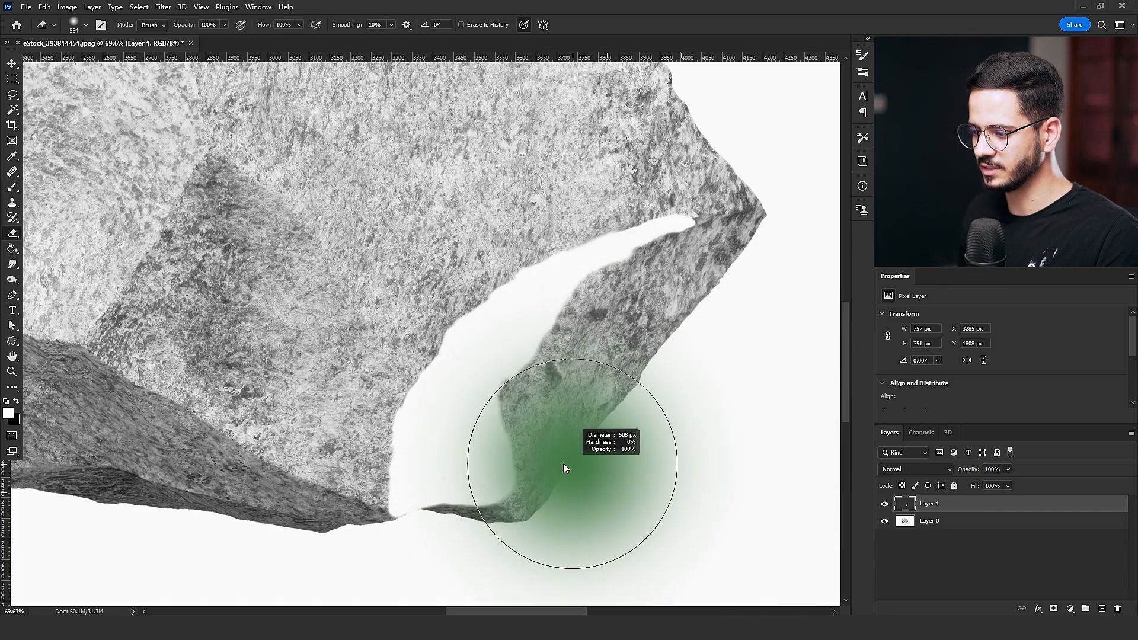
pyautogui.moveTo(566, 464); pyautogui.dragTo(624, 388)
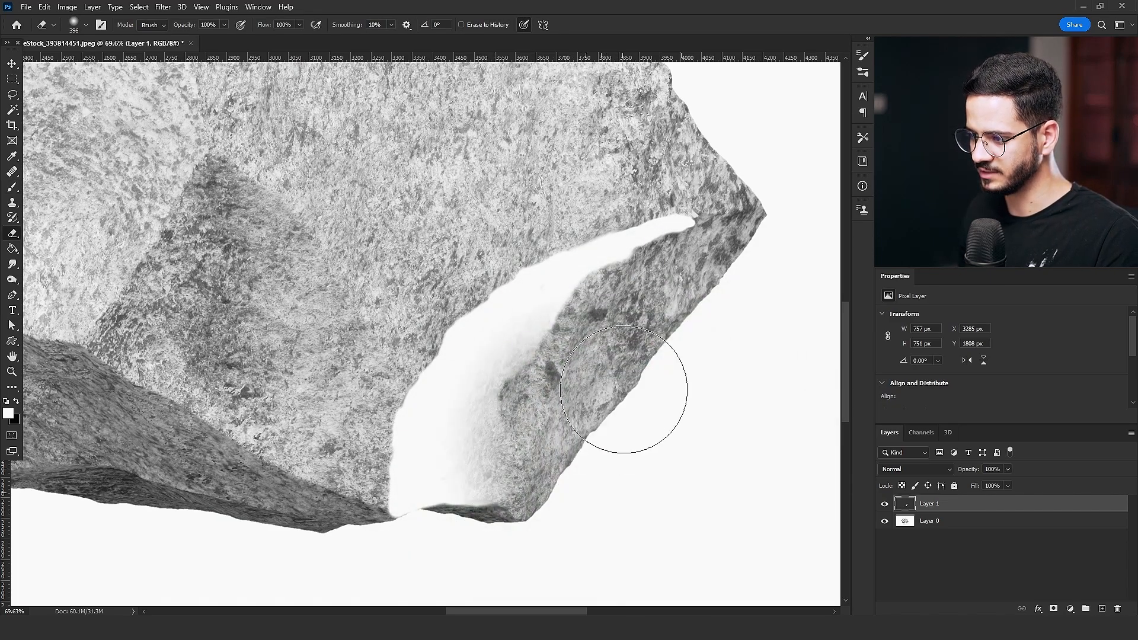
pyautogui.moveTo(628, 392); pyautogui.dragTo(722, 258)
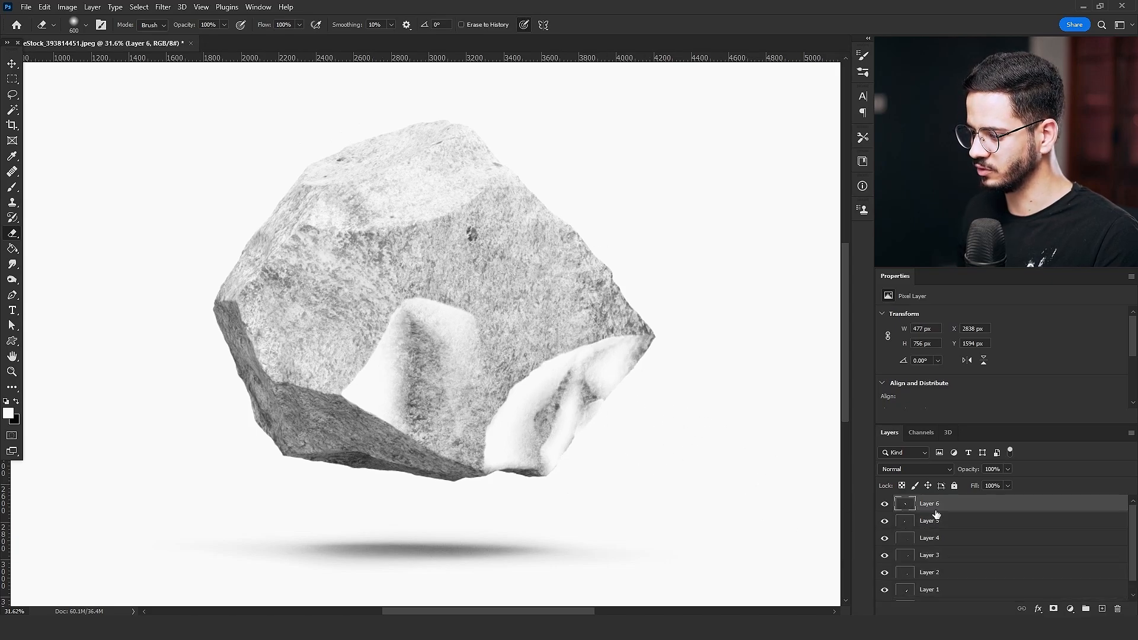
# Step: Merge Layers 1–6, add a layer mask from transparency, and view the mask alone
pyautogui.click(930, 589)
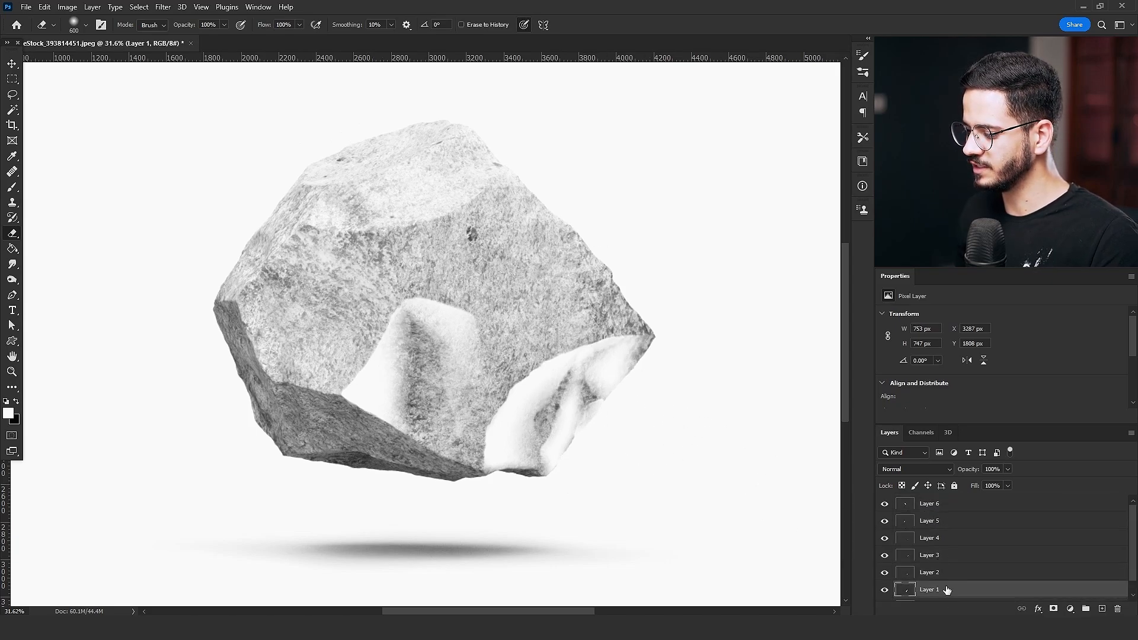
pyautogui.click(929, 504)
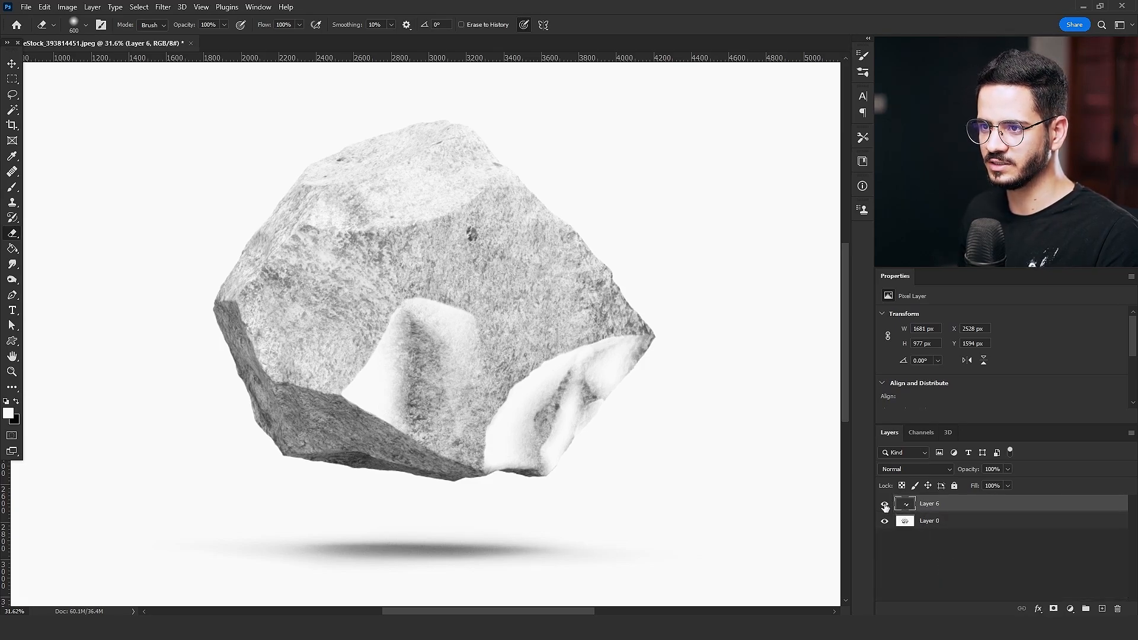
pyautogui.click(91, 7)
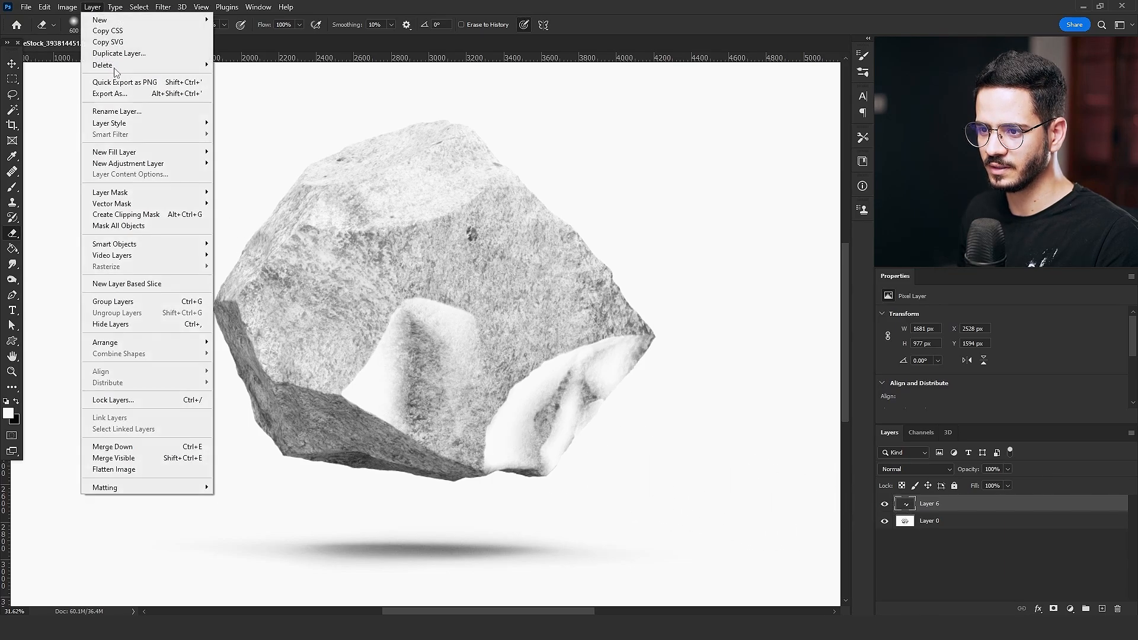
pyautogui.moveTo(109, 191)
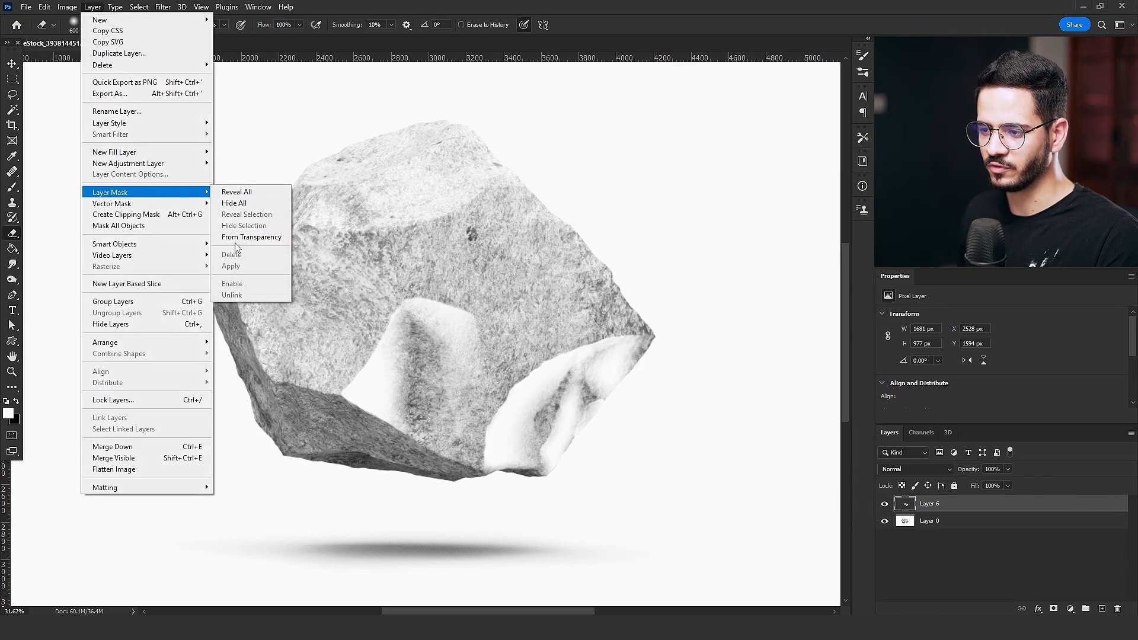
pyautogui.click(236, 191)
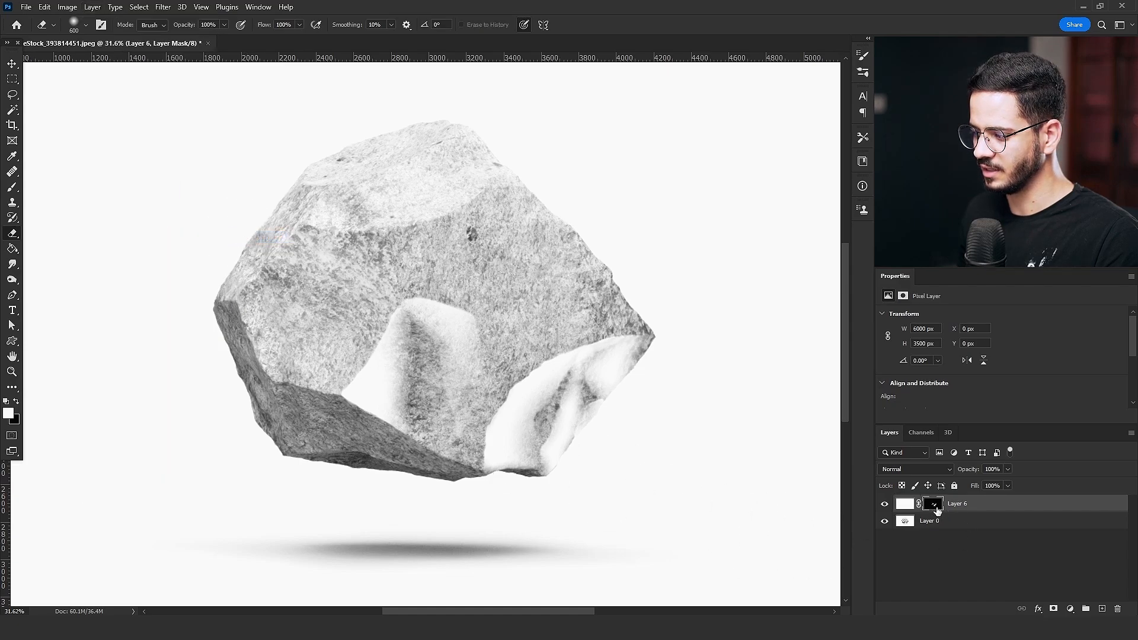
pyautogui.click(933, 504)
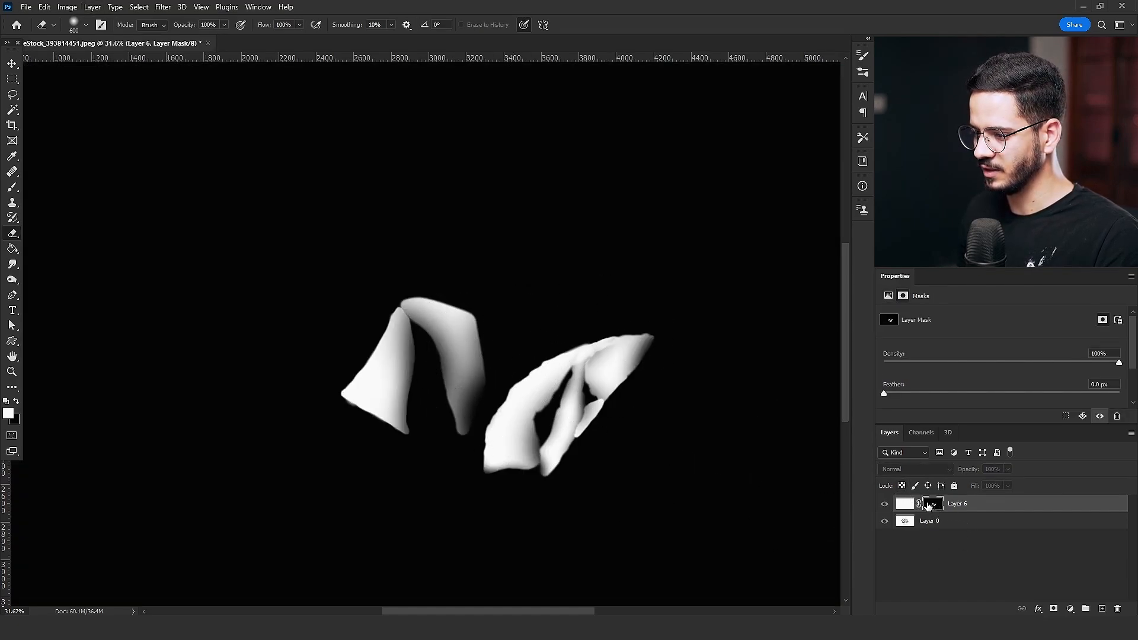
pyautogui.click(162, 7)
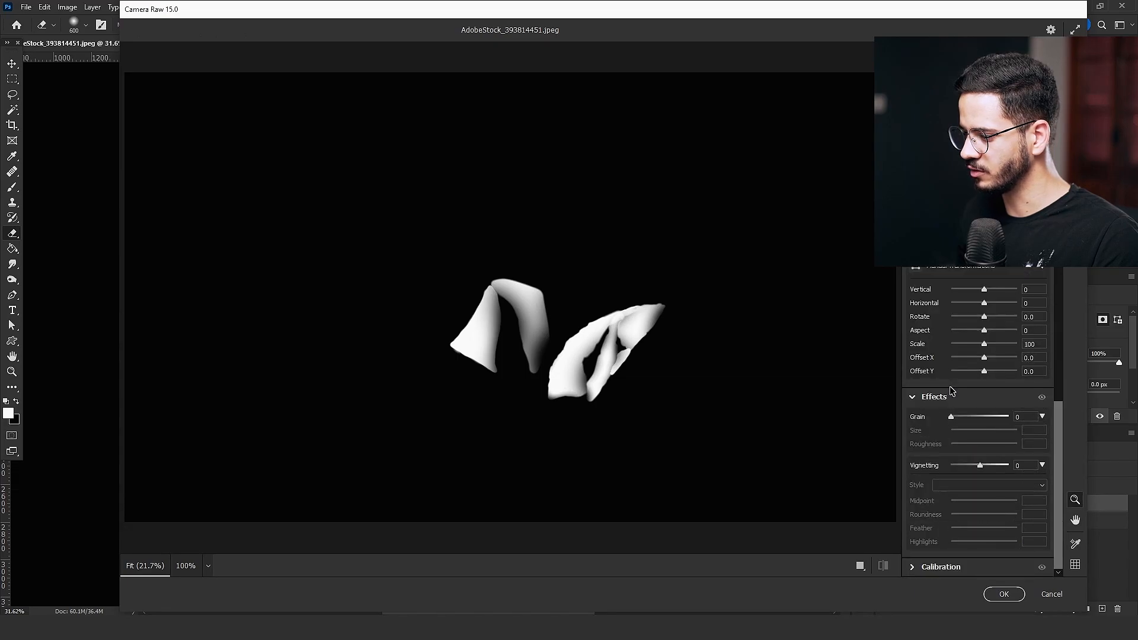
# Step: Apply Camera Raw grain to the light mask: Grain 32, Size 41, Roughness 61
pyautogui.moveTo(951, 417); pyautogui.dragTo(958, 416)
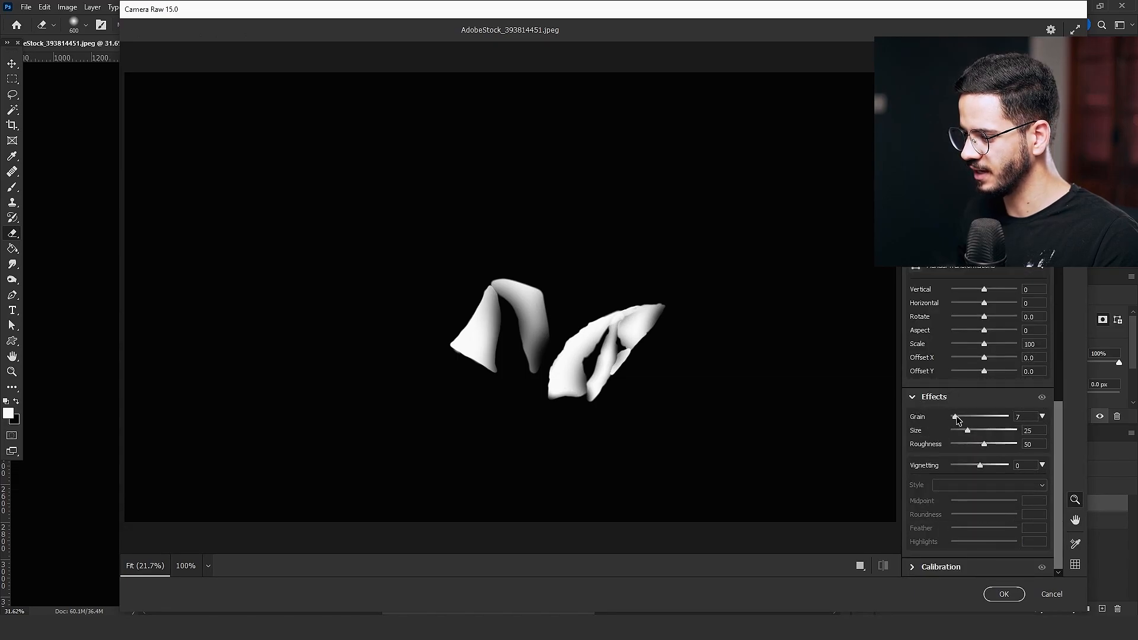
pyautogui.moveTo(957, 416); pyautogui.dragTo(979, 417)
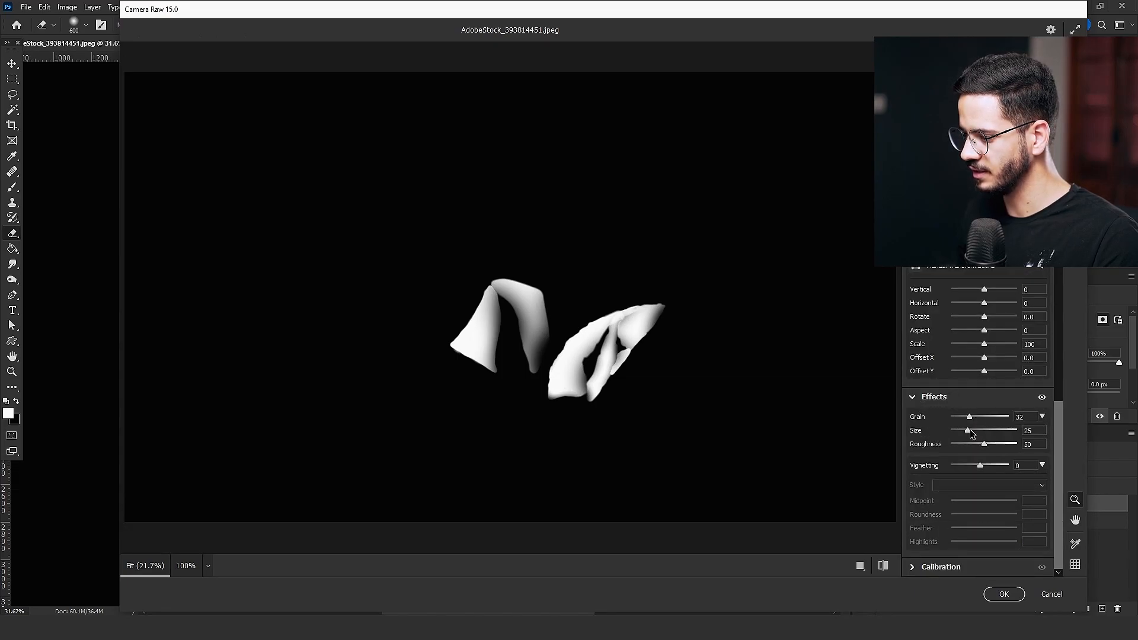
pyautogui.moveTo(963, 437); pyautogui.dragTo(977, 437)
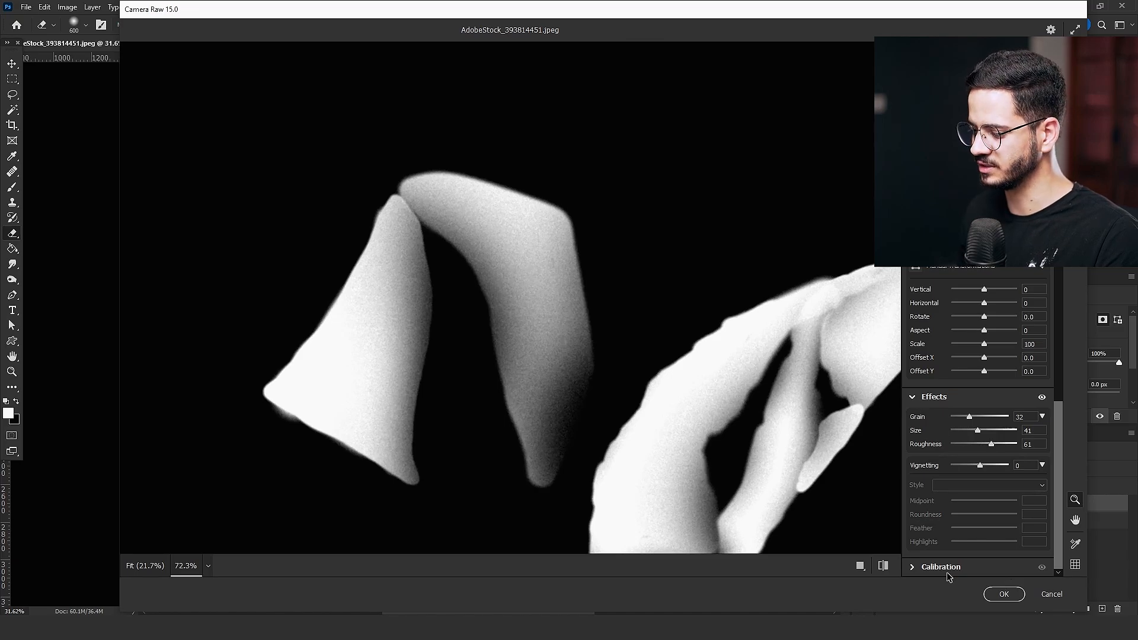
pyautogui.click(1003, 594)
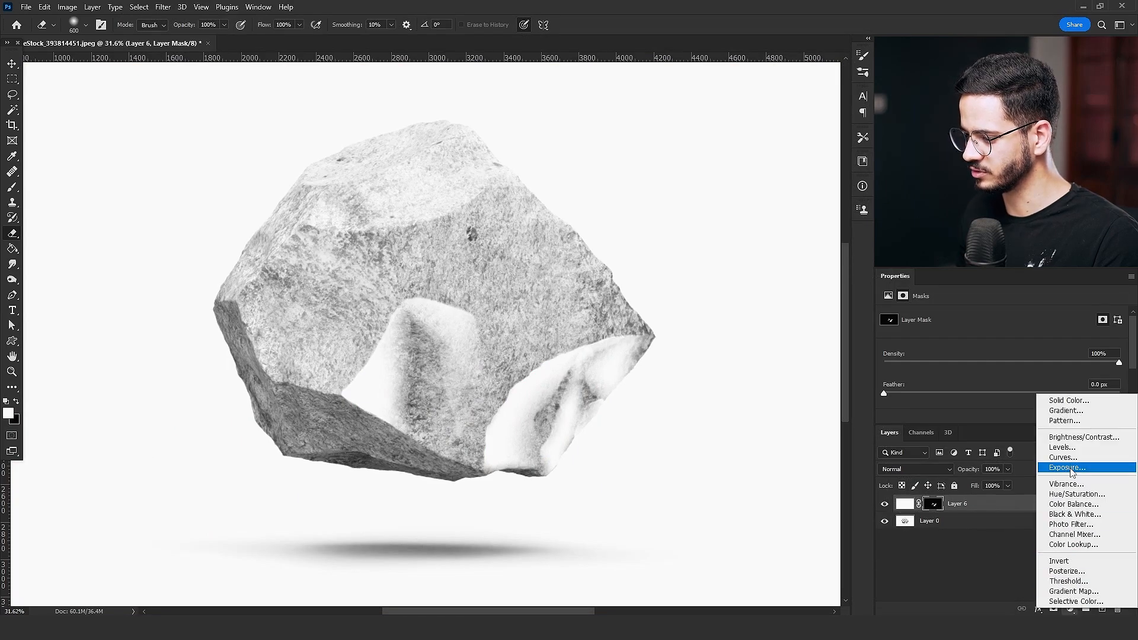
# Step: Add an Exposure layer using Layer 6's grainy mask, then hide Layer 6
pyautogui.click(1066, 467)
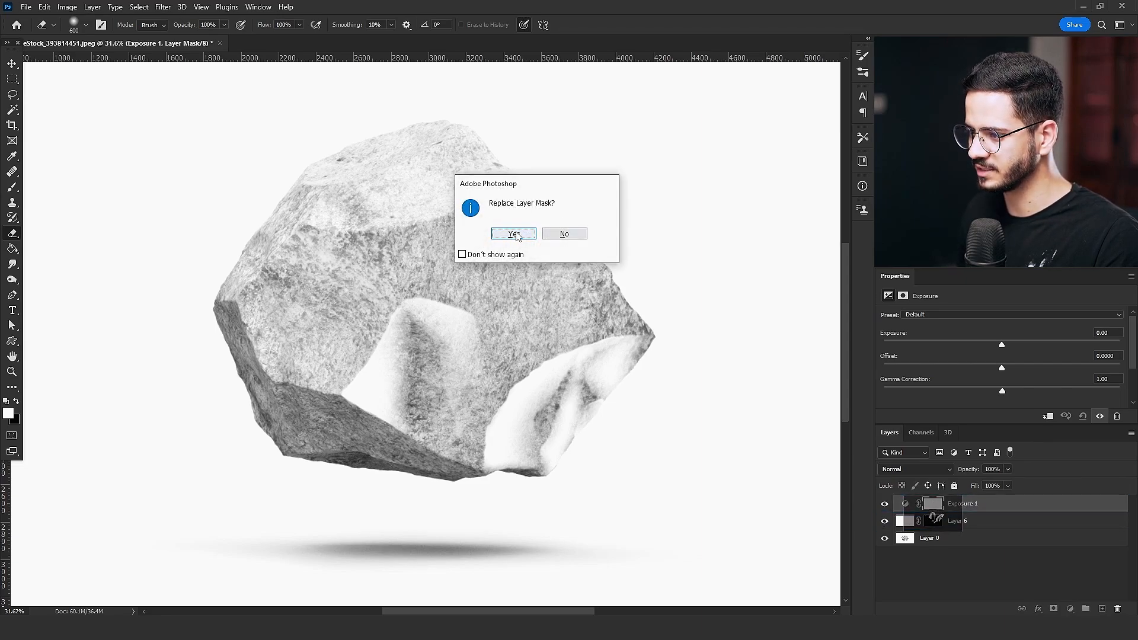
pyautogui.click(513, 233)
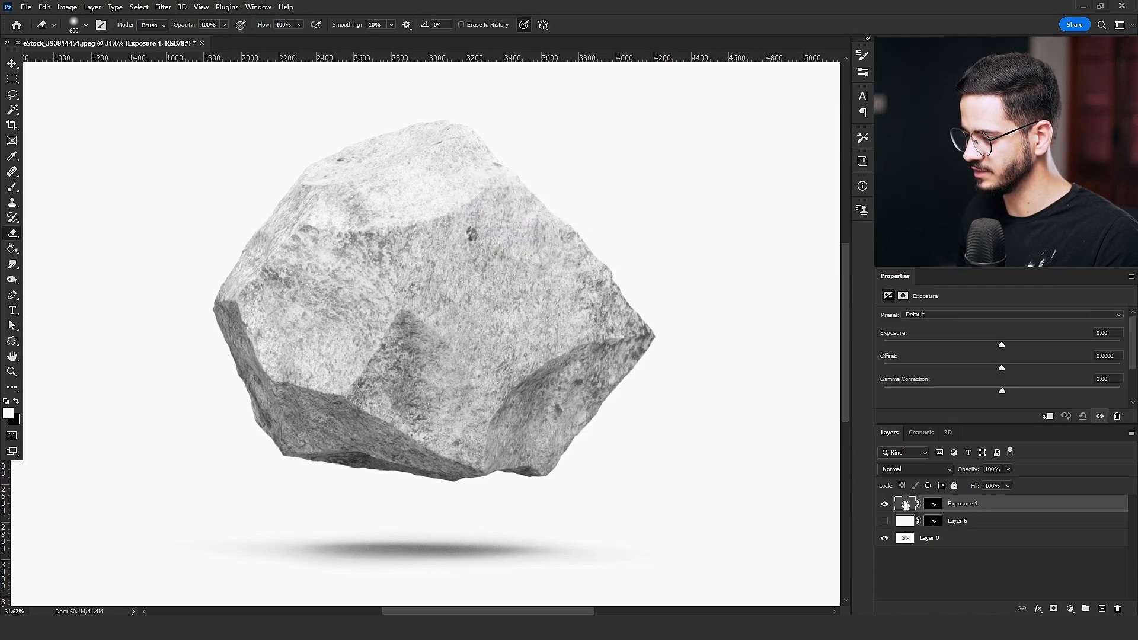
pyautogui.click(934, 504)
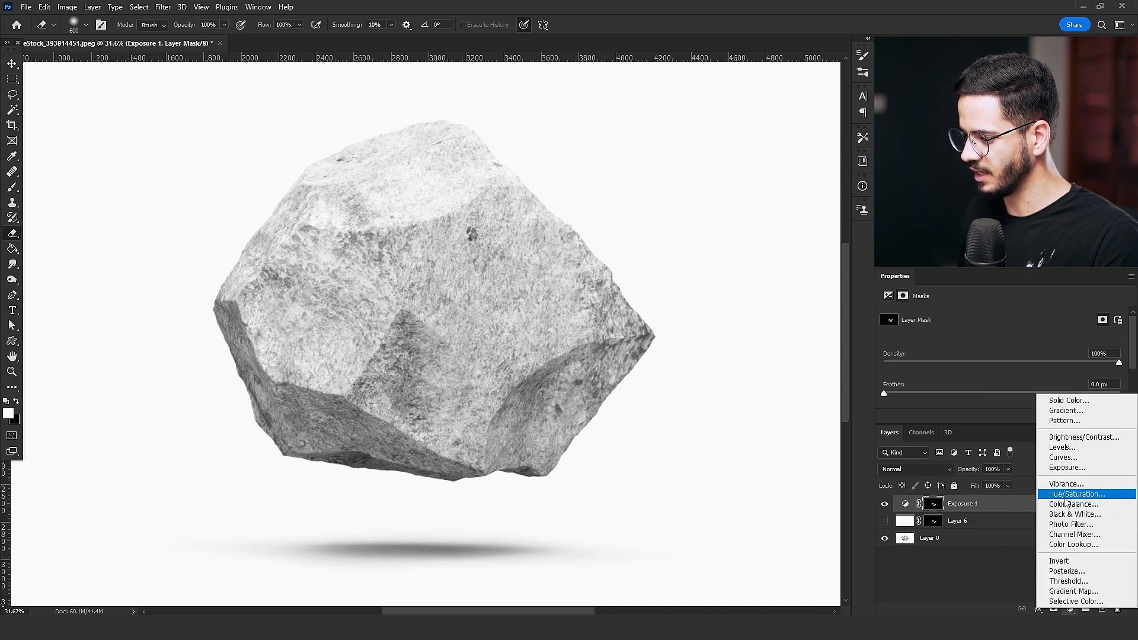
# Step: Brighten Exposure, colorize a clipped Hue/Saturation at Saturation 25, and add Hue/Saturation 2 at Lightness -20
pyautogui.click(1076, 494)
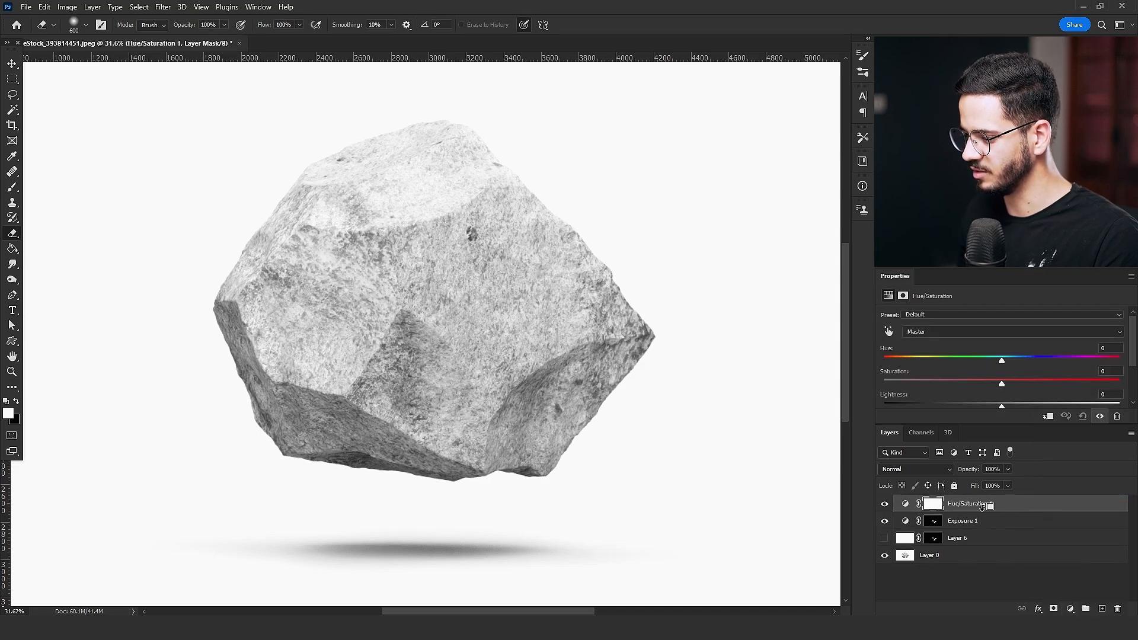
pyautogui.click(962, 520)
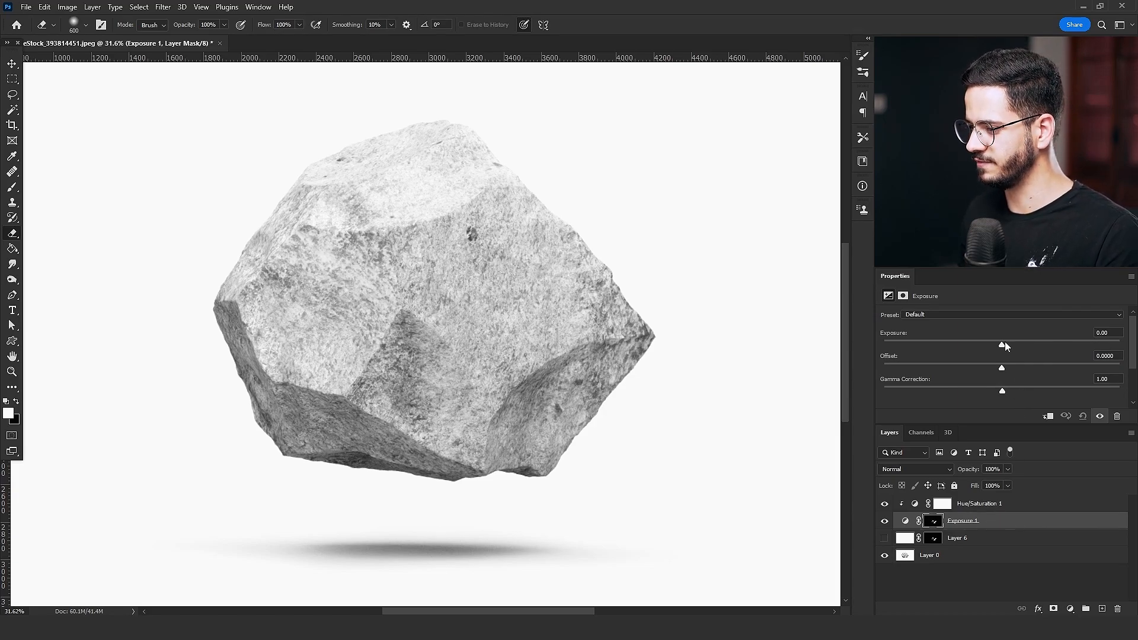
pyautogui.moveTo(1005, 346); pyautogui.dragTo(1026, 346)
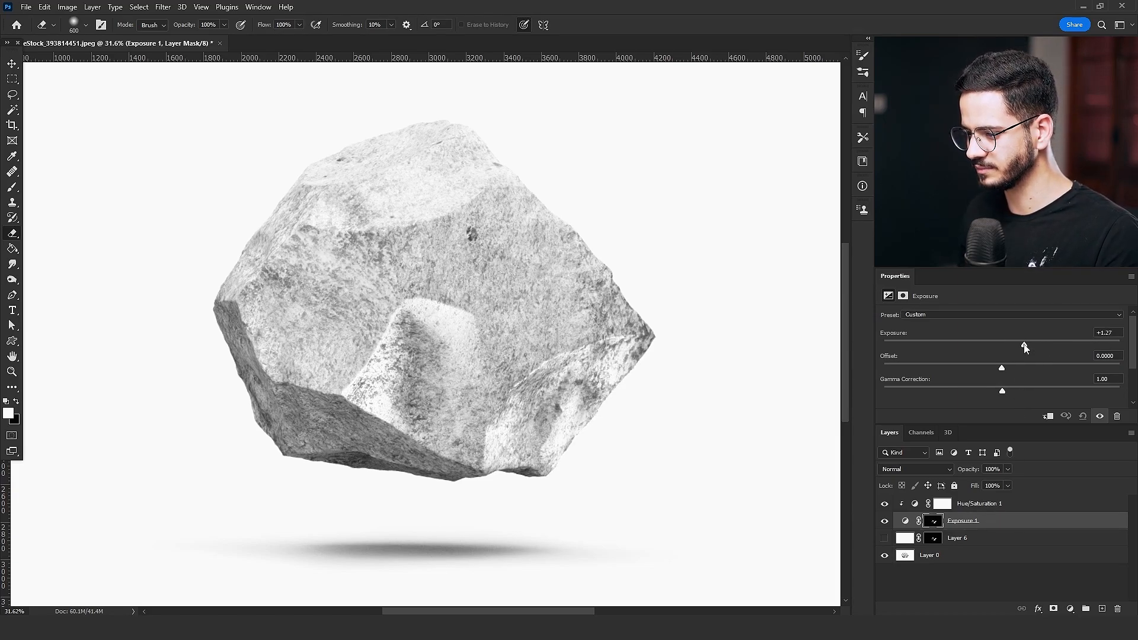
pyautogui.click(978, 503)
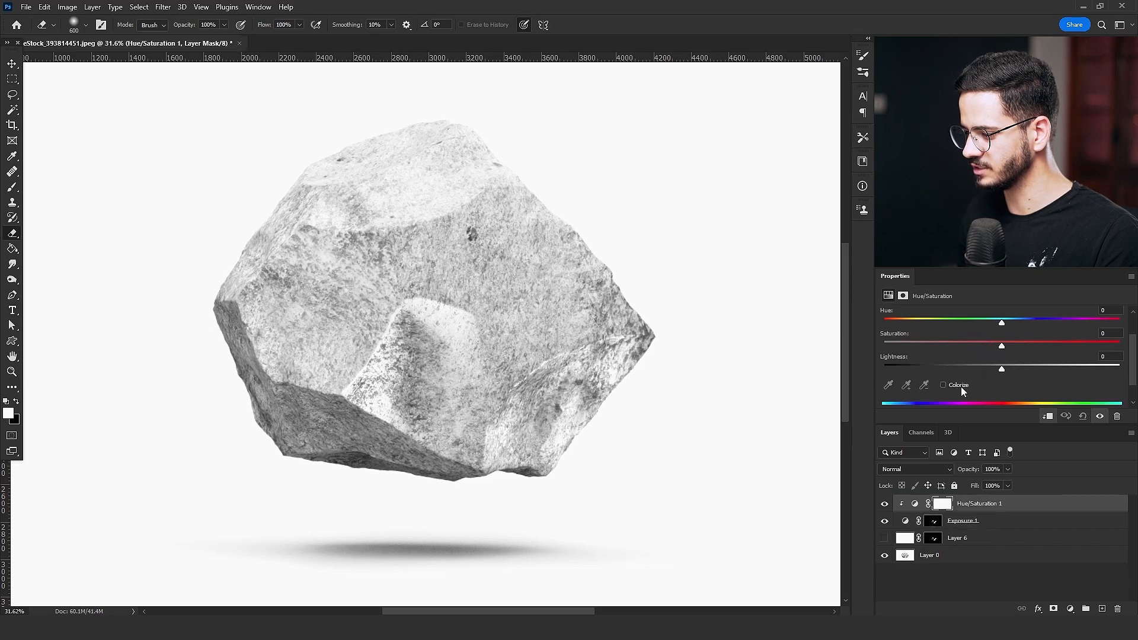
pyautogui.click(944, 385)
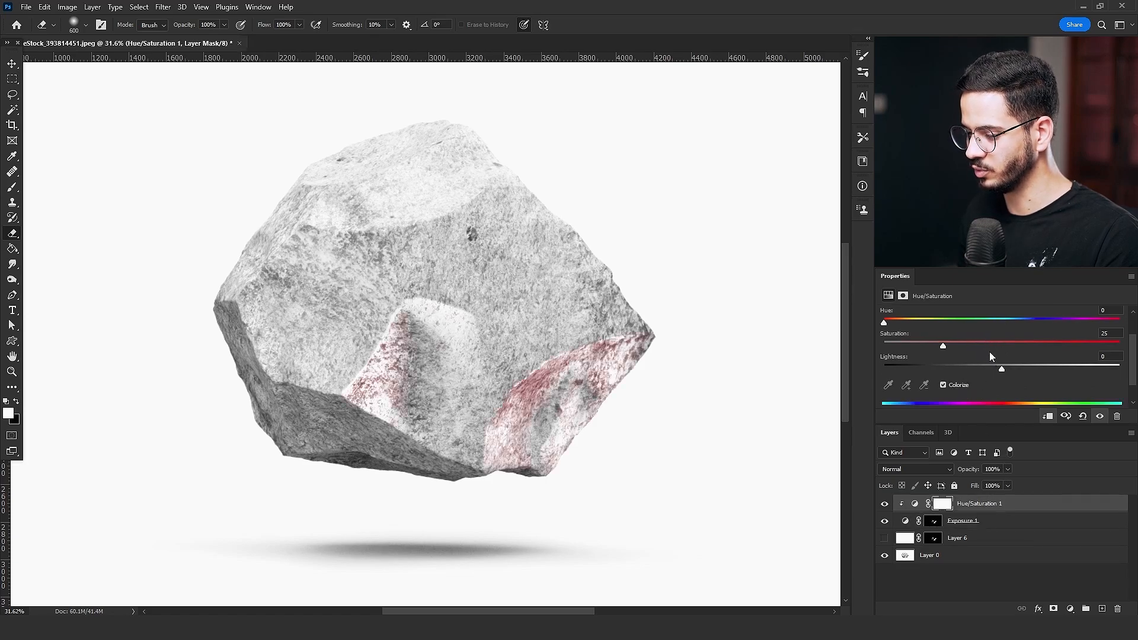
pyautogui.moveTo(944, 346); pyautogui.dragTo(995, 347)
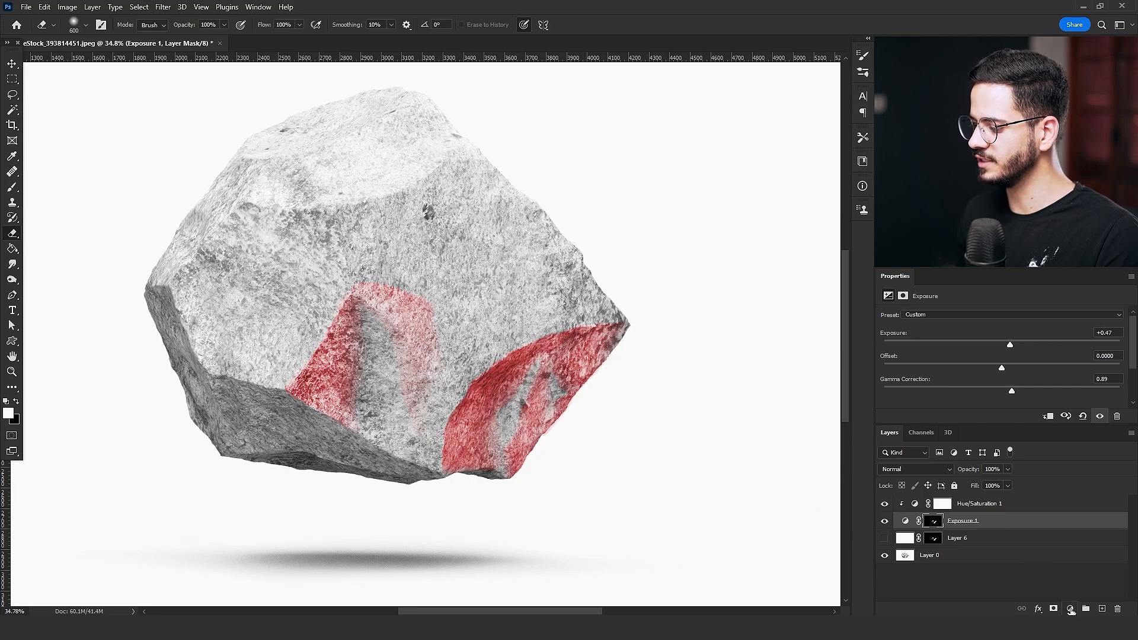
pyautogui.click(1054, 608)
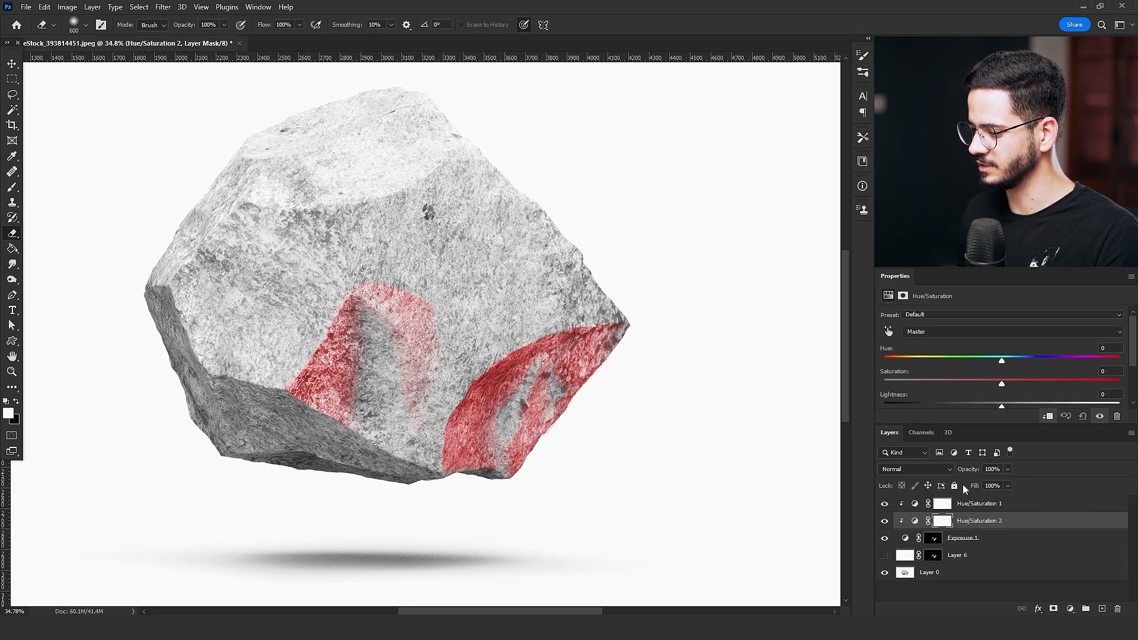
pyautogui.moveTo(1002, 383); pyautogui.dragTo(1002, 366)
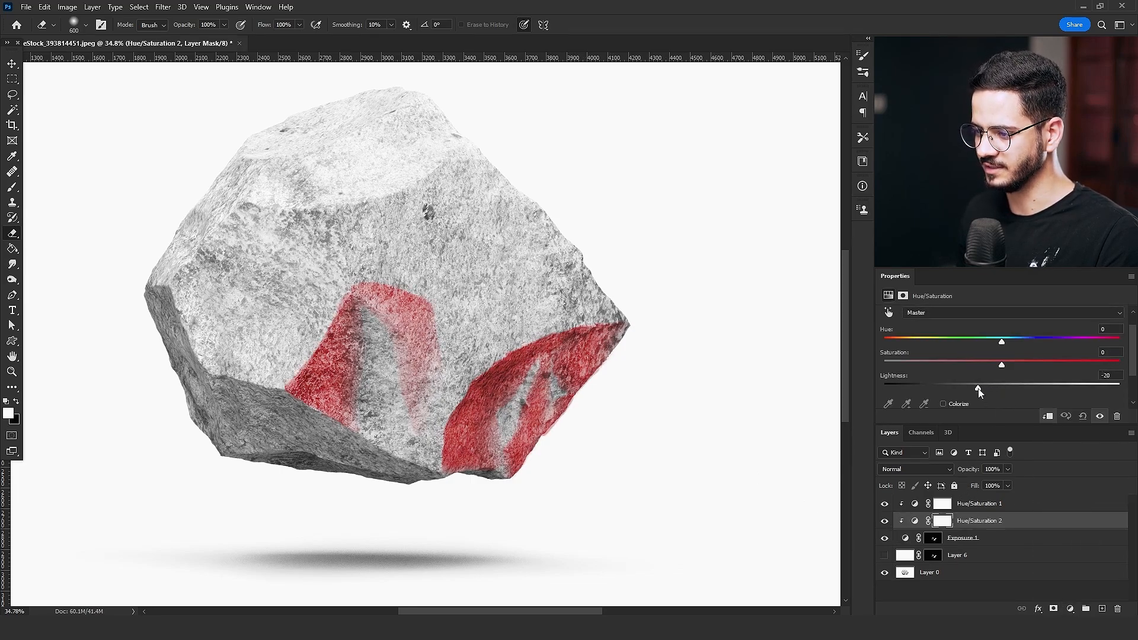
# Step: Invert Hue/Saturation 2's mask to black and paint darkening back onto part of the red patch
pyautogui.click(941, 521)
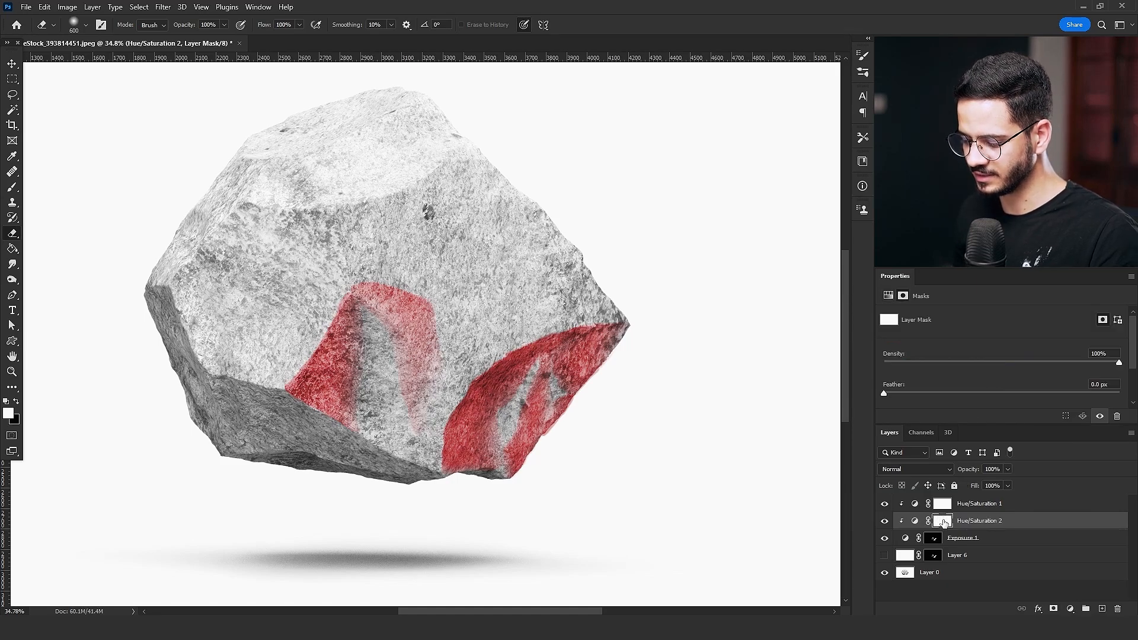
pyautogui.click(942, 520)
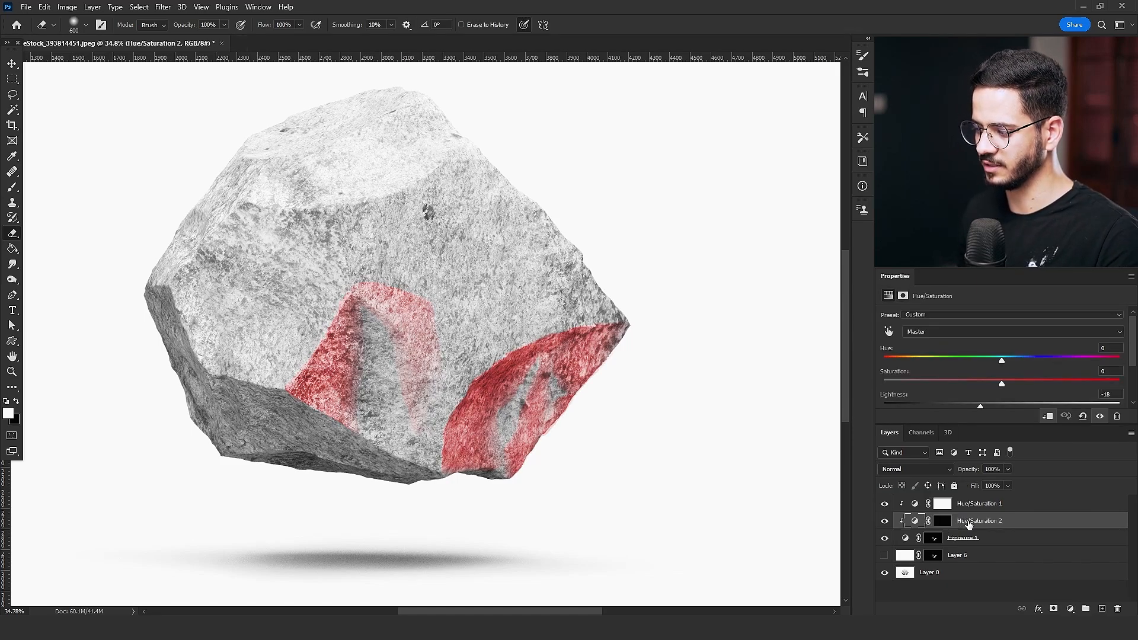
pyautogui.click(942, 520)
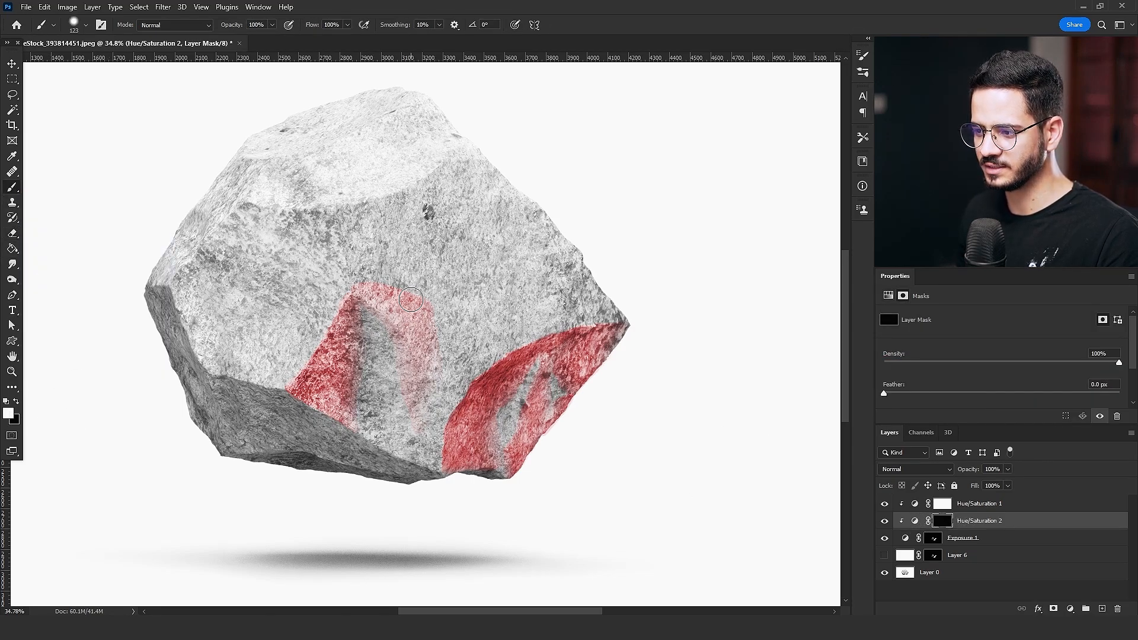
pyautogui.moveTo(410, 300); pyautogui.dragTo(388, 318)
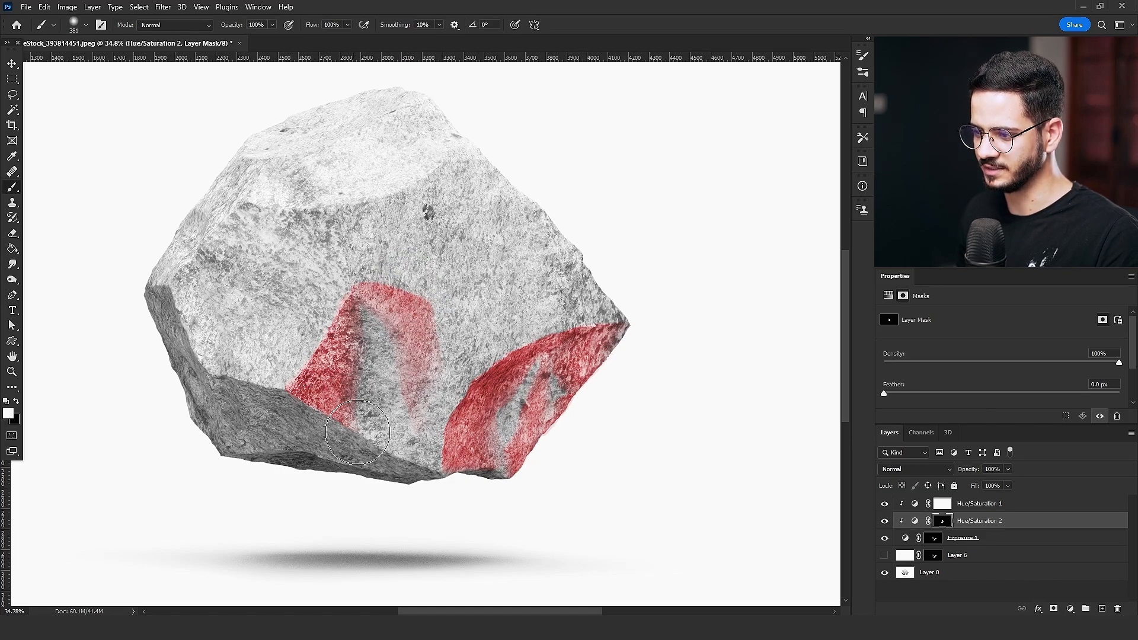
# Step: Duplicate the Exposure and Hue/Saturation stack and set Exposure 1 copy to Screen
pyautogui.click(964, 537)
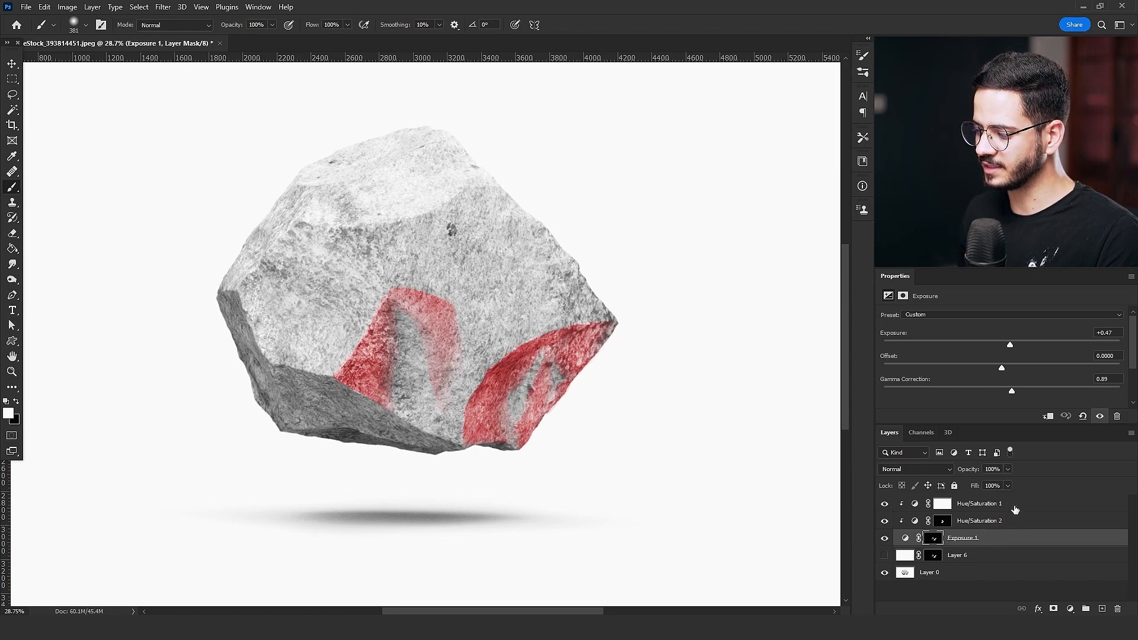
pyautogui.click(980, 504)
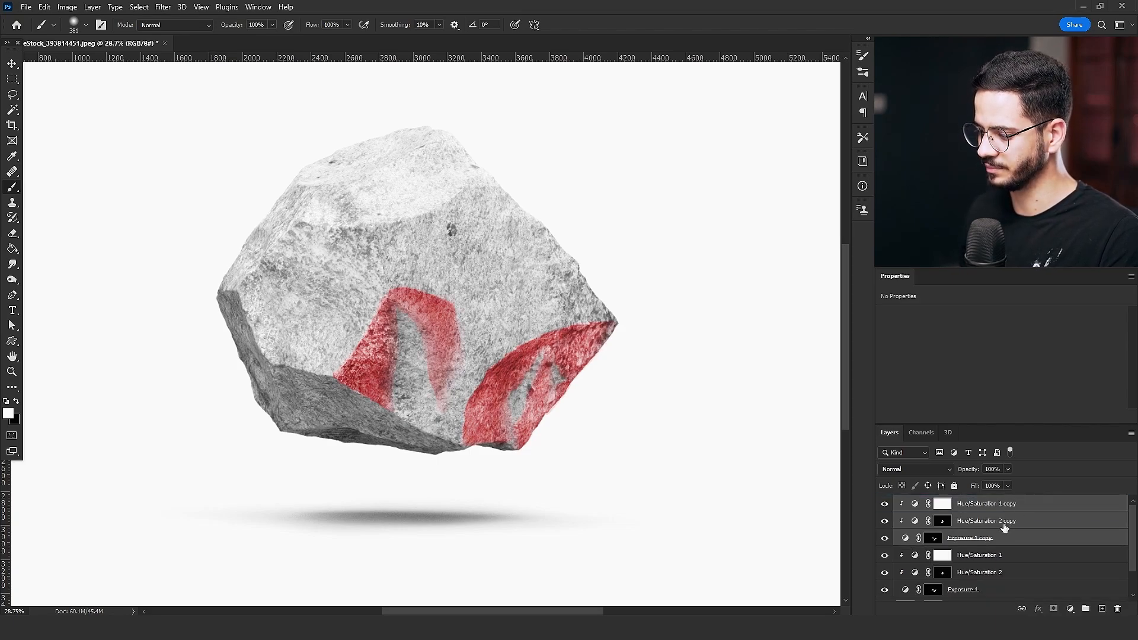
pyautogui.click(941, 538)
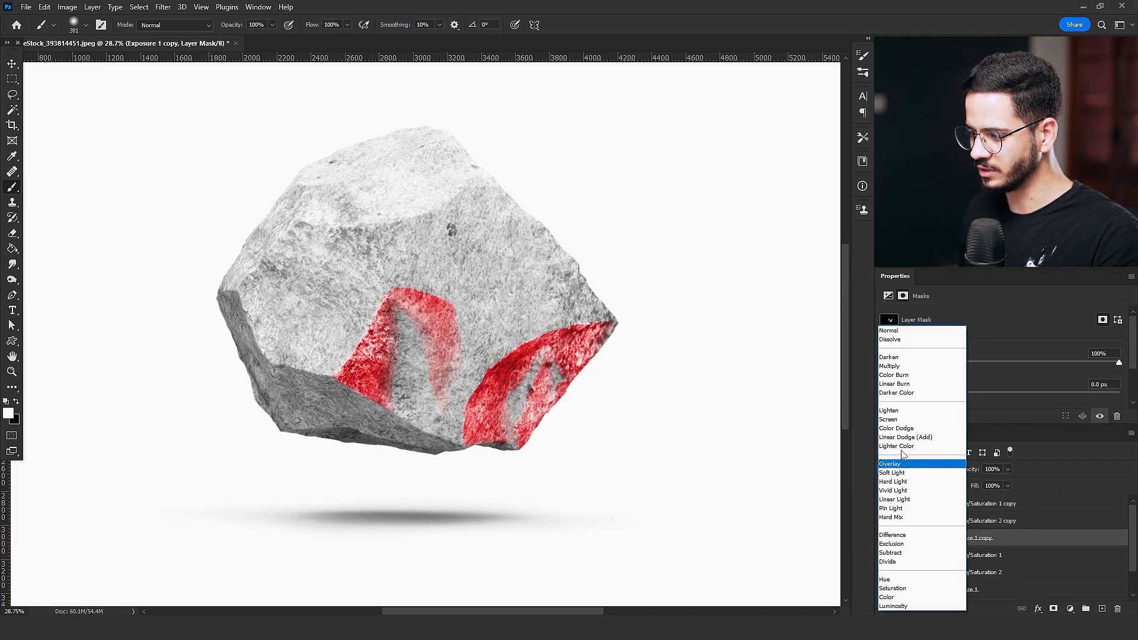
pyautogui.click(888, 419)
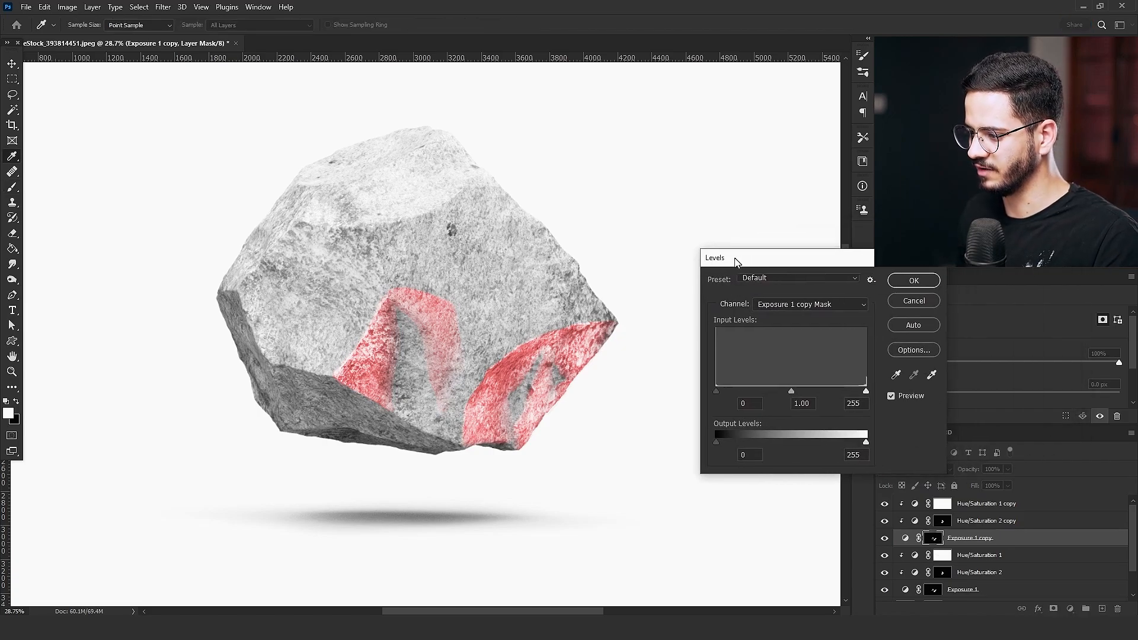
# Step: Tighten the copy's mask by applying Levels twice, pushing darker tones to black
pyautogui.moveTo(716, 391); pyautogui.dragTo(745, 391)
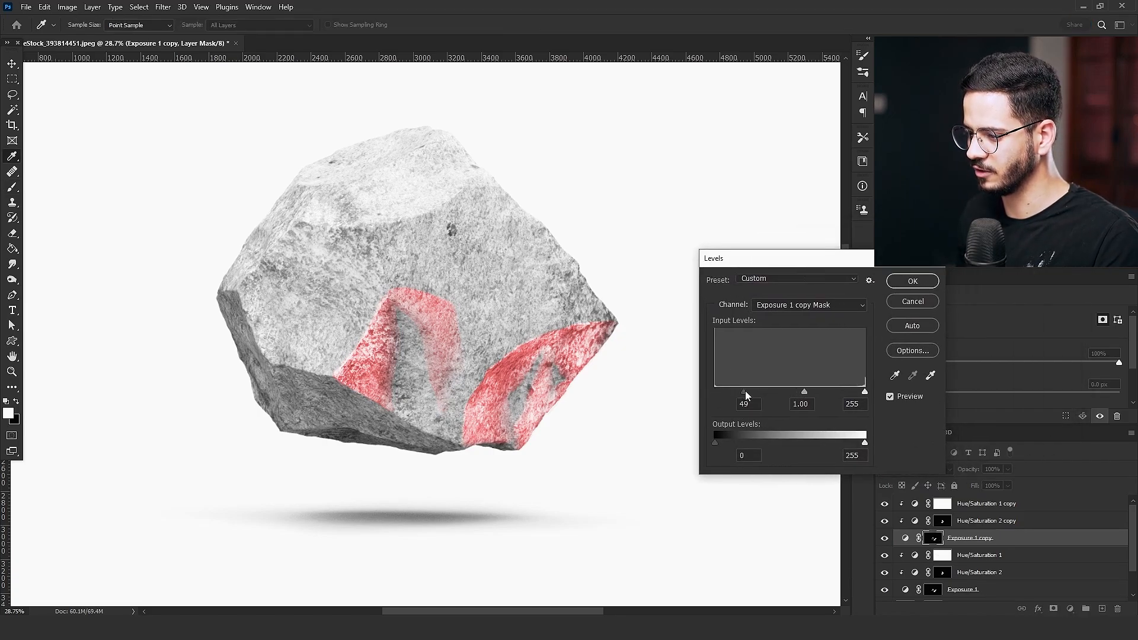
pyautogui.click(912, 281)
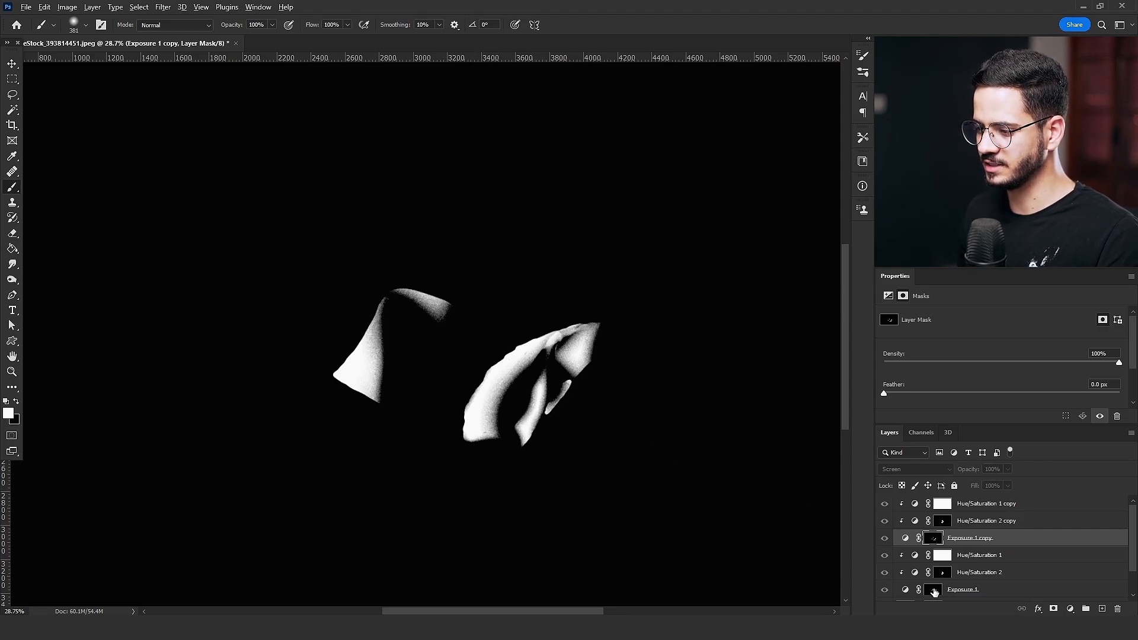
pyautogui.click(964, 588)
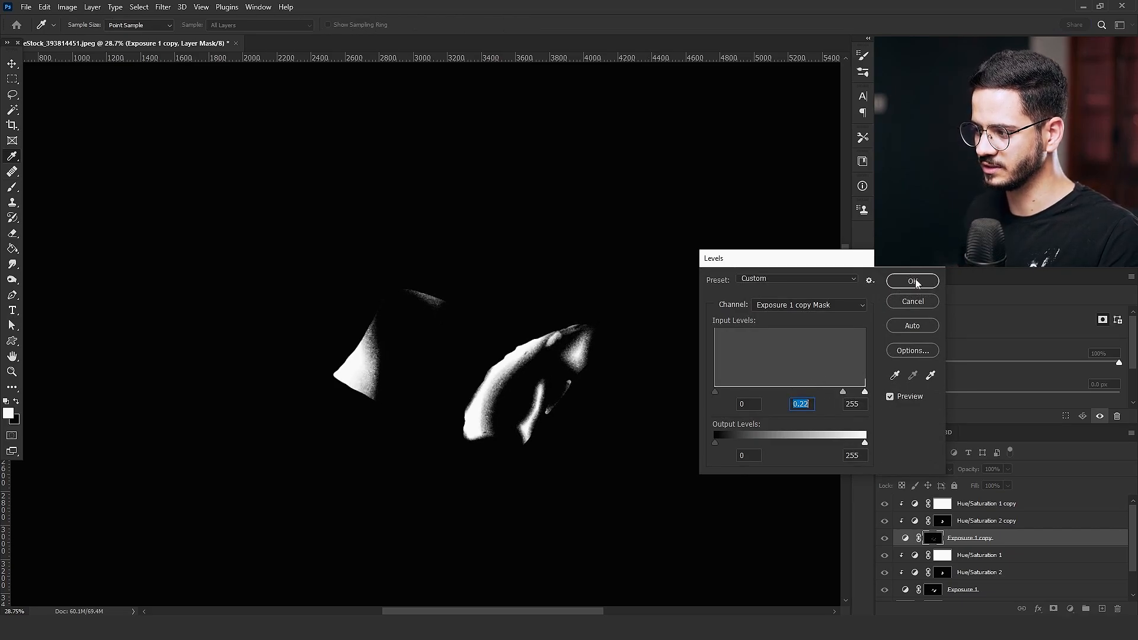
pyautogui.click(912, 281)
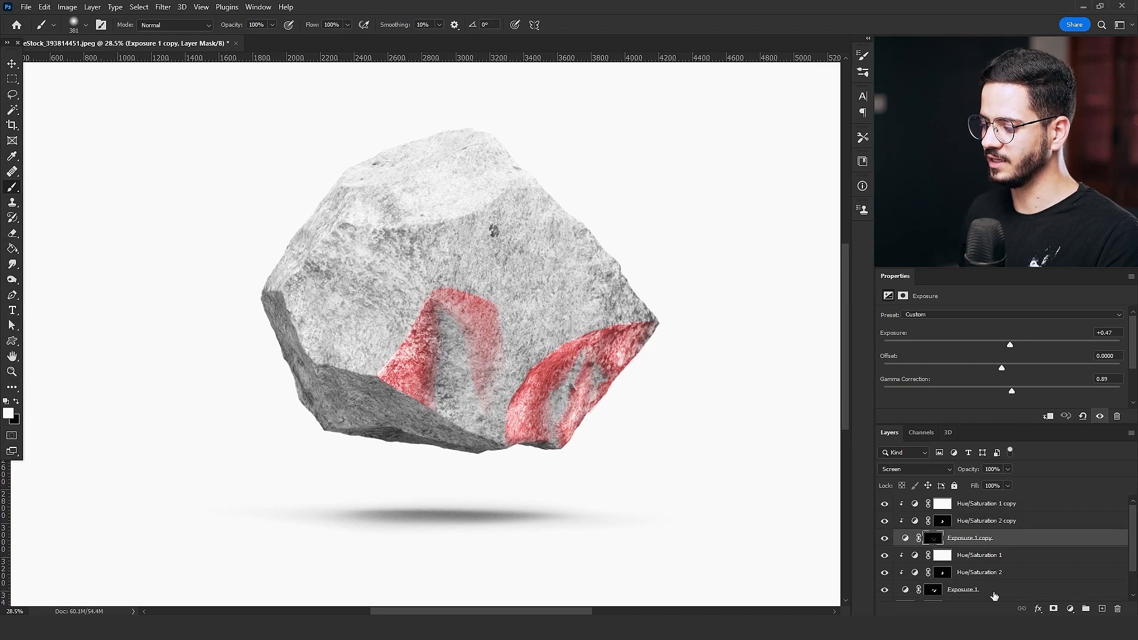
pyautogui.click(964, 588)
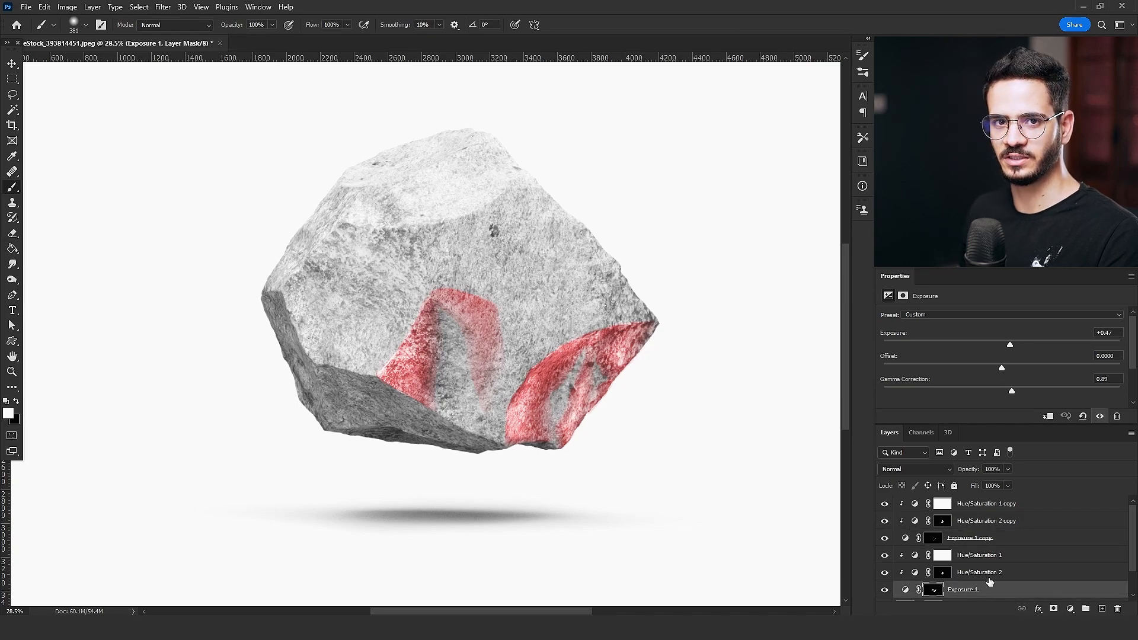
pyautogui.click(969, 538)
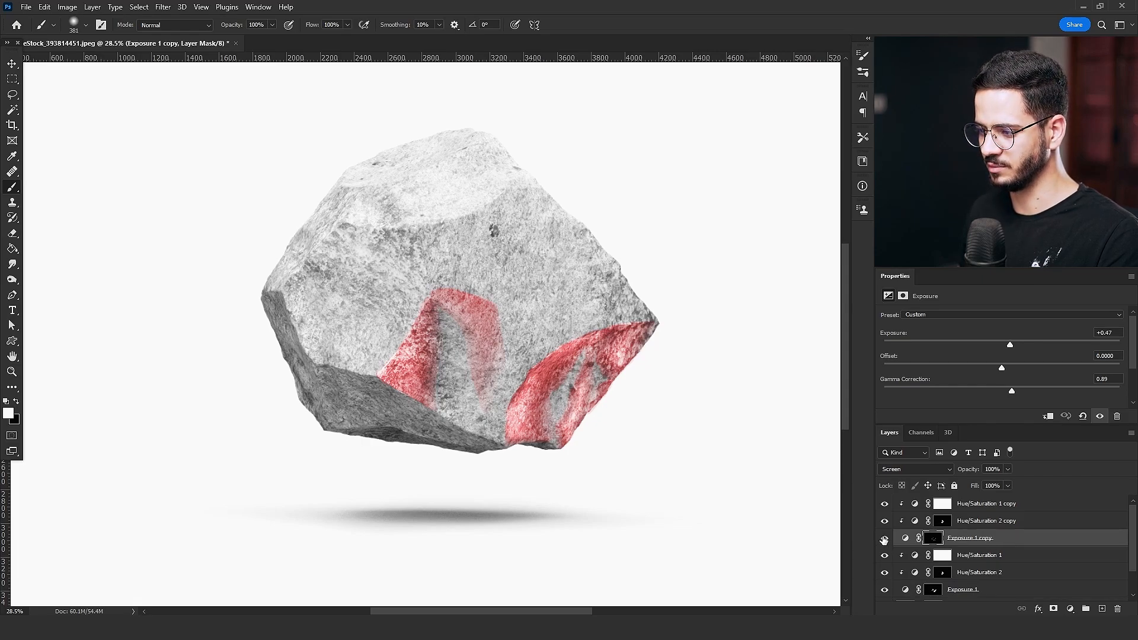
pyautogui.moveTo(518, 401)
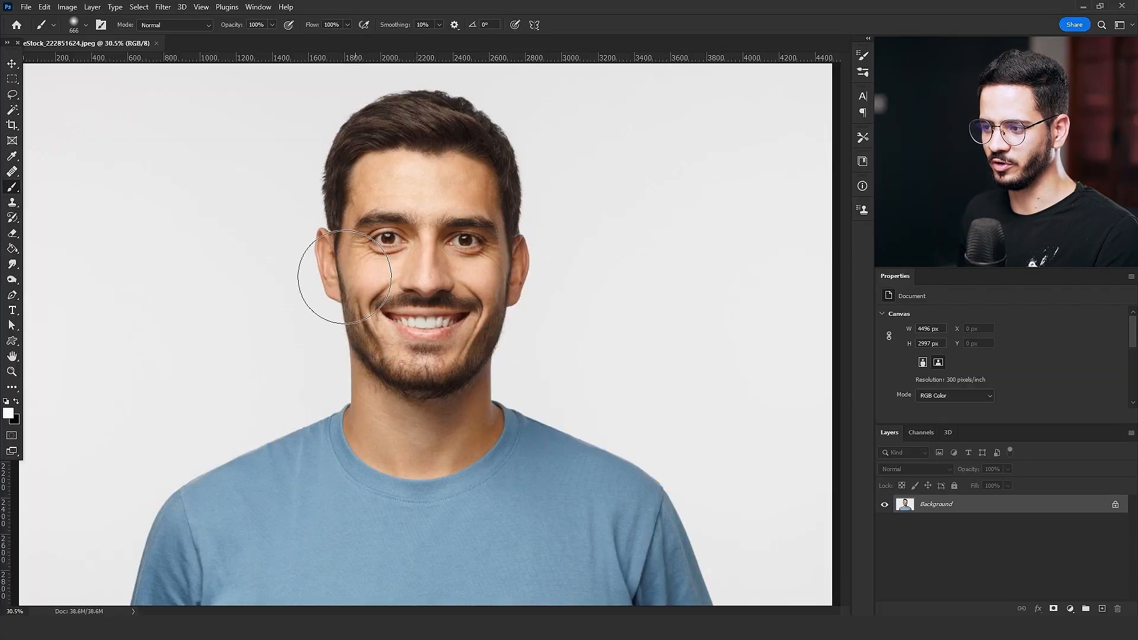
pyautogui.moveTo(479, 421)
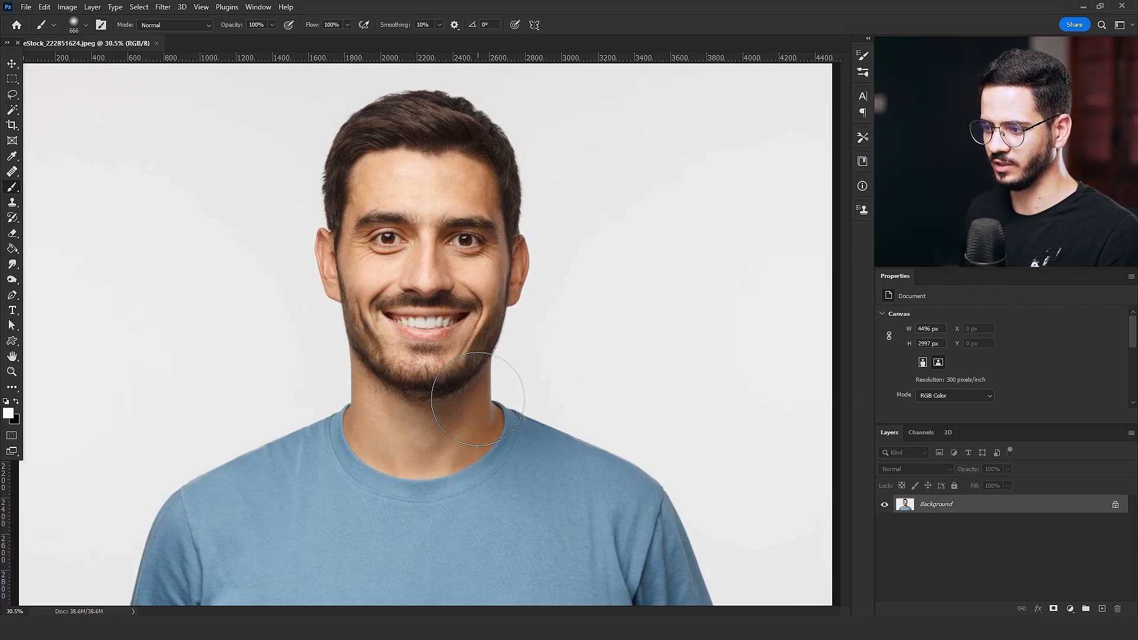
pyautogui.moveTo(479, 370)
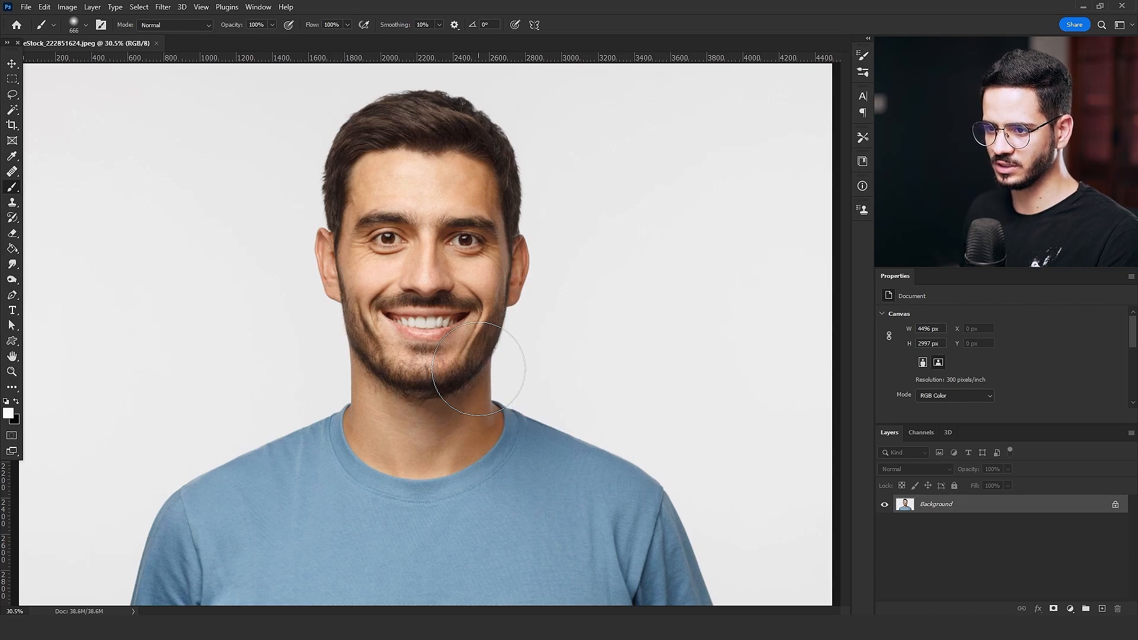
pyautogui.moveTo(500, 347)
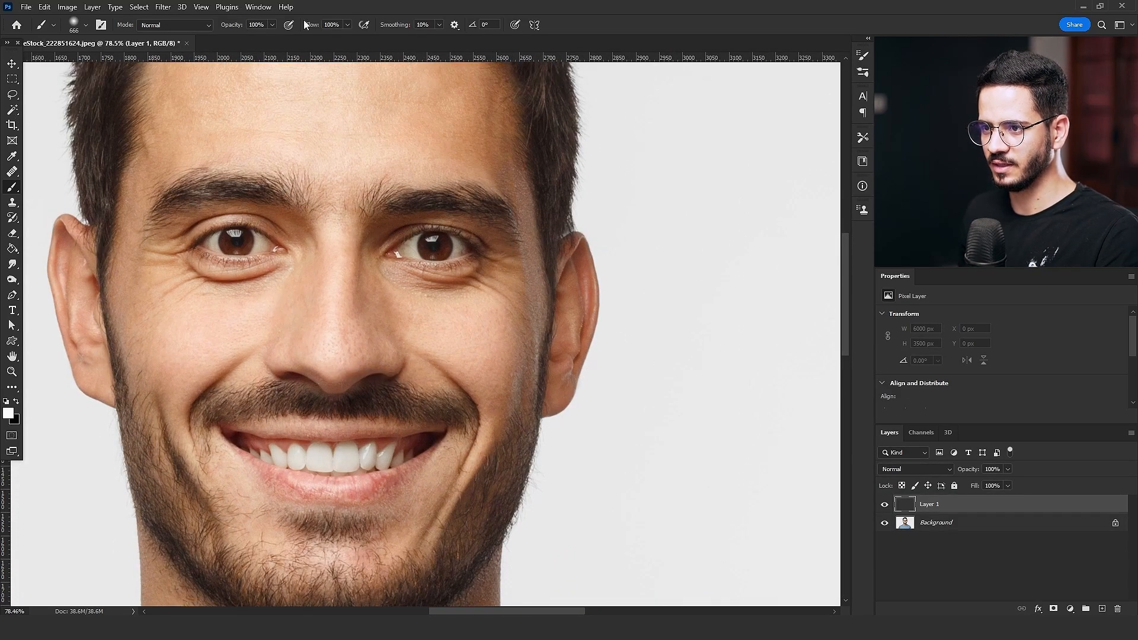
# Step: At 20% flow, paint a soft white streak from the brow down the nose
pyautogui.click(90, 25)
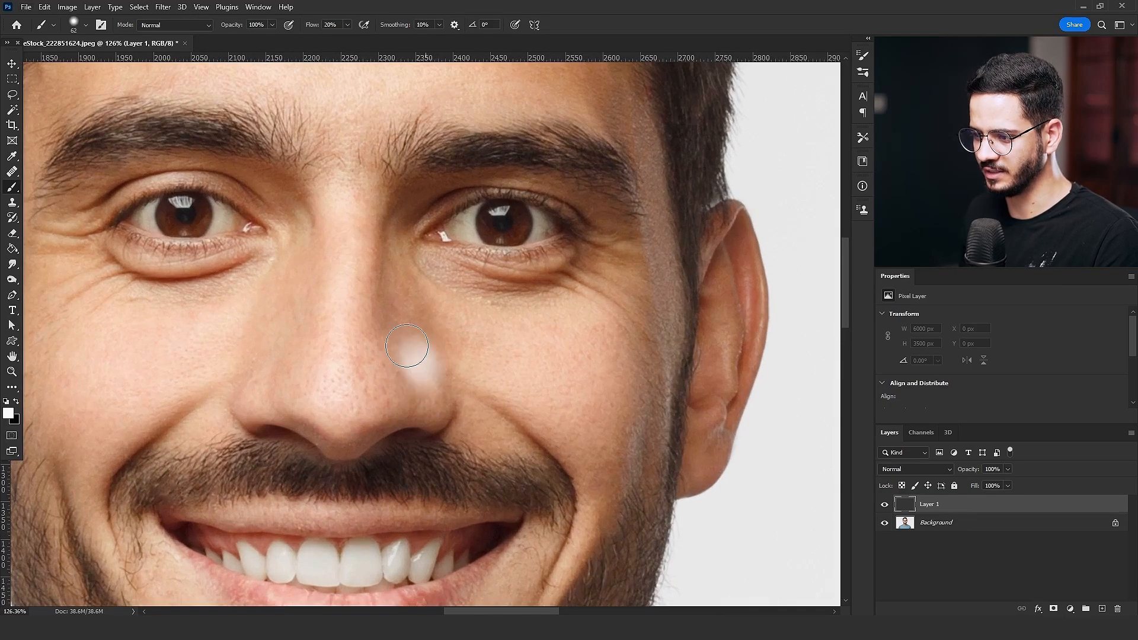
pyautogui.moveTo(407, 345); pyautogui.dragTo(392, 210)
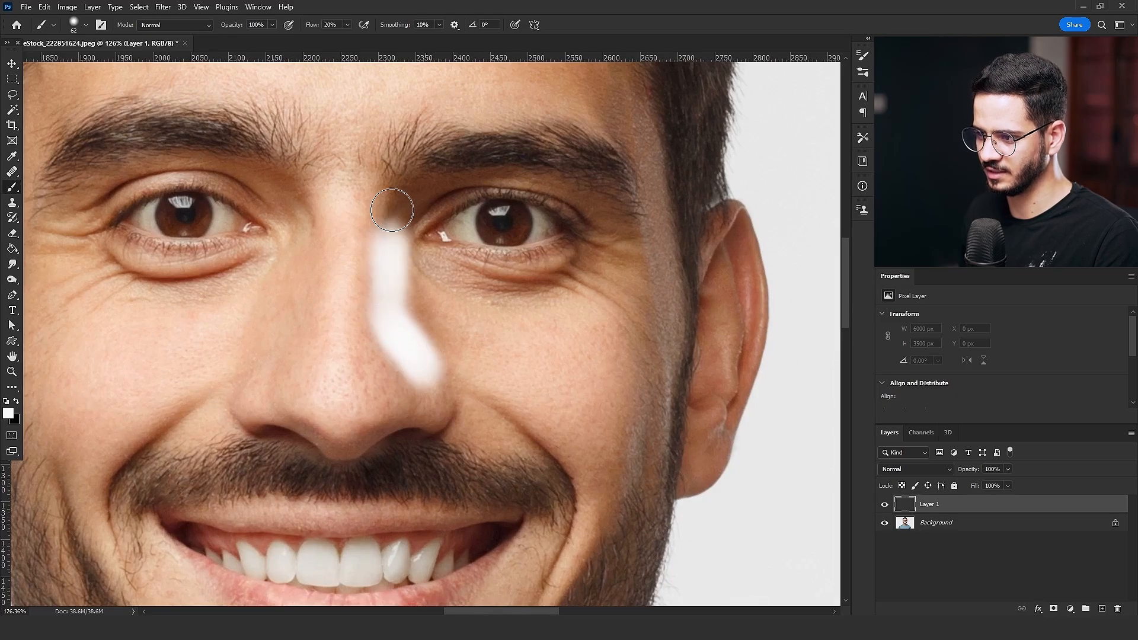
pyautogui.moveTo(392, 210); pyautogui.dragTo(407, 337)
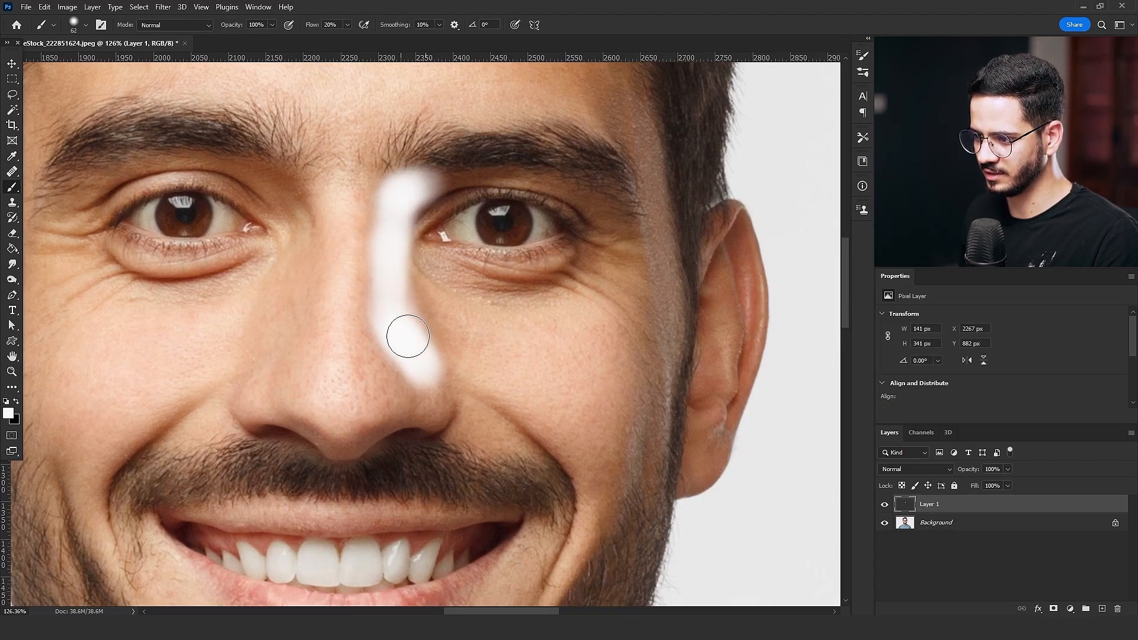
pyautogui.moveTo(408, 336); pyautogui.dragTo(463, 344)
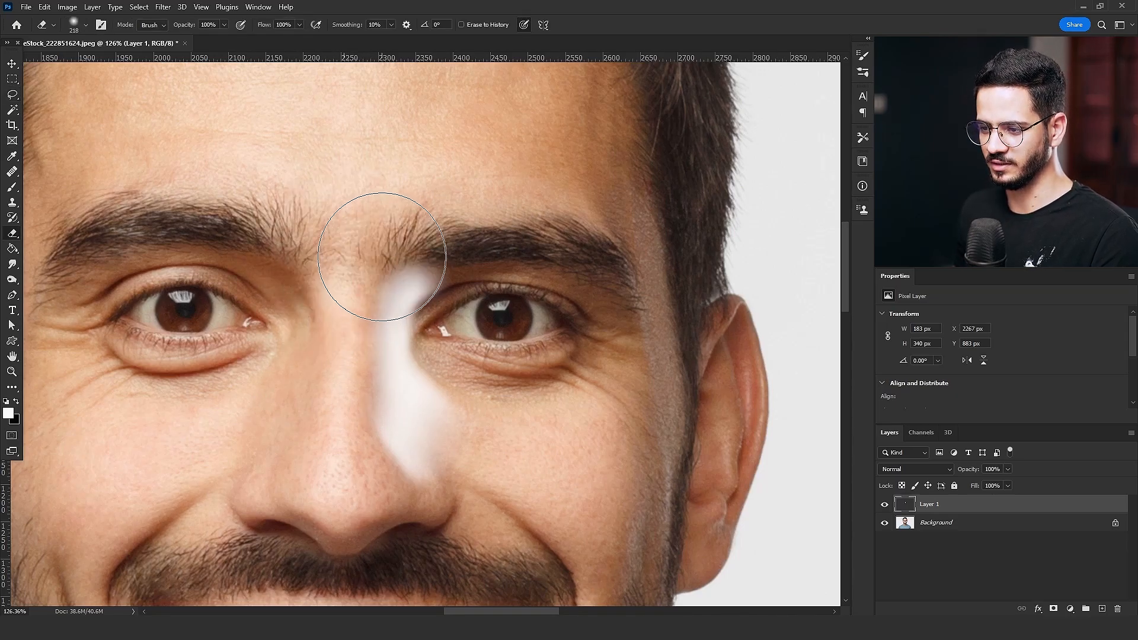
# Step: Erase the streak's upper end so it fades into the skin between the eyebrows
pyautogui.moveTo(381, 258); pyautogui.dragTo(363, 283)
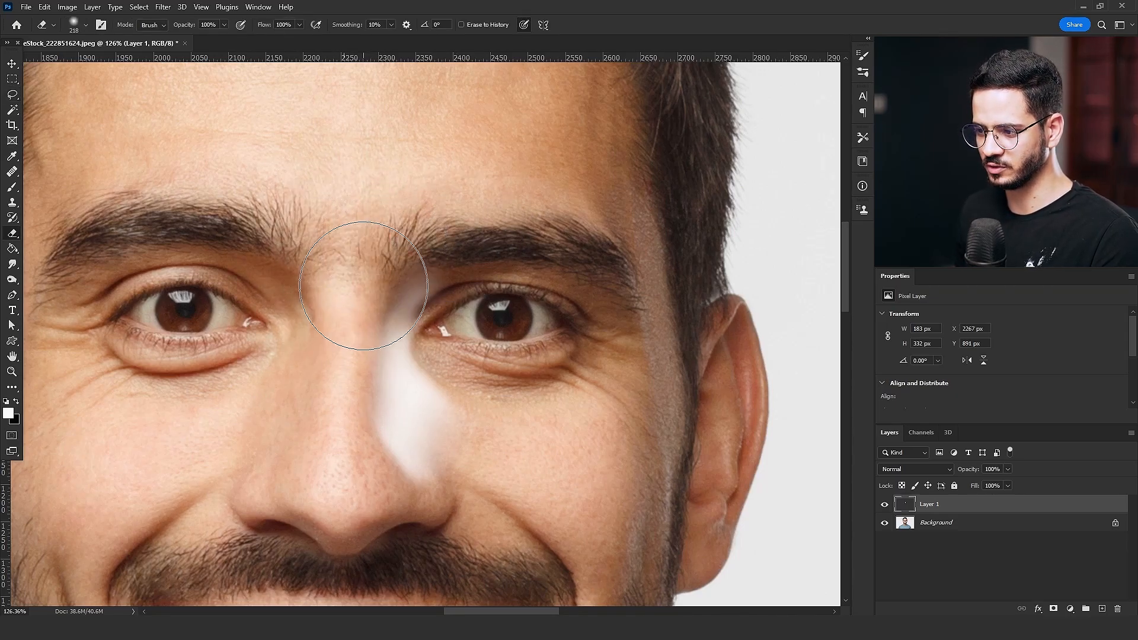
pyautogui.moveTo(363, 283); pyautogui.dragTo(401, 396)
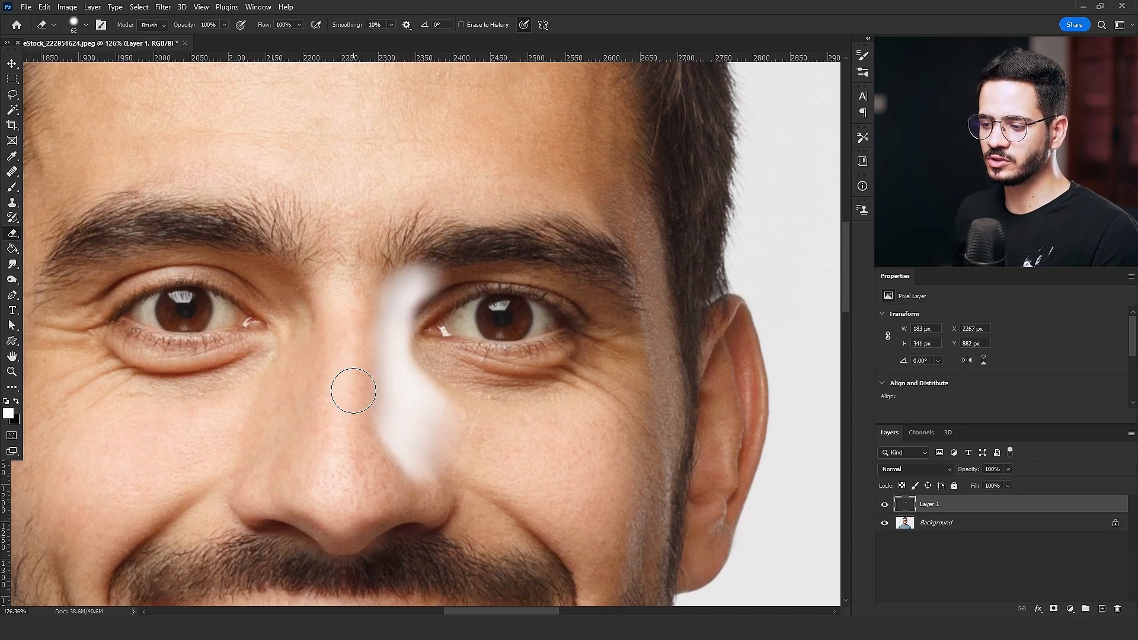
pyautogui.moveTo(358, 390)
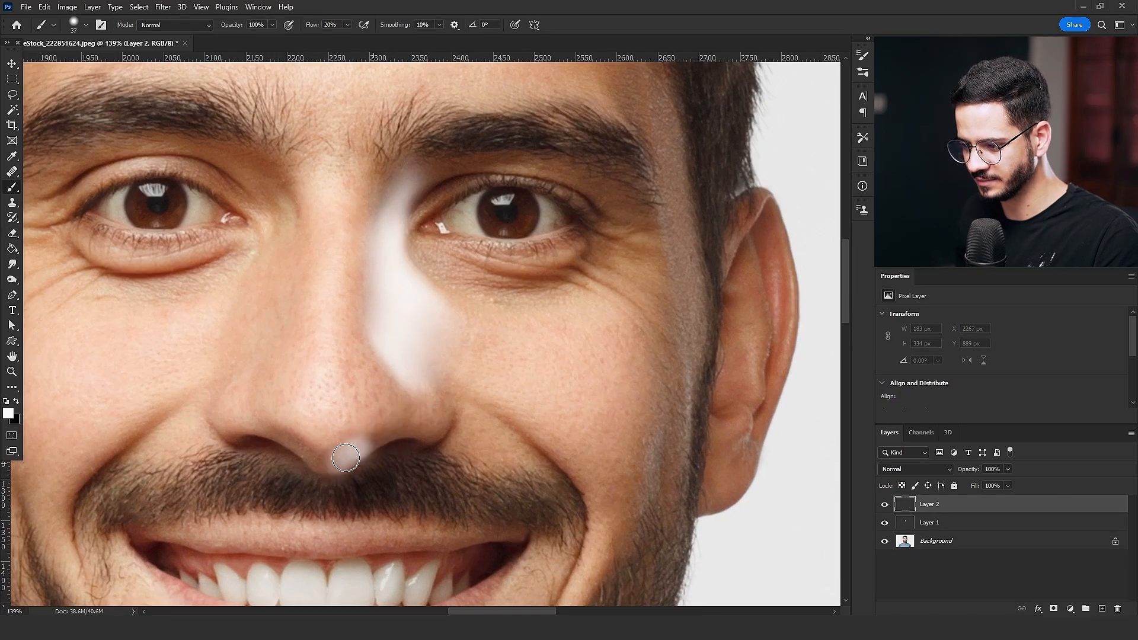
# Step: Paint light under the nose tip and add a layer mask from transparency
pyautogui.moveTo(349, 457); pyautogui.dragTo(447, 443)
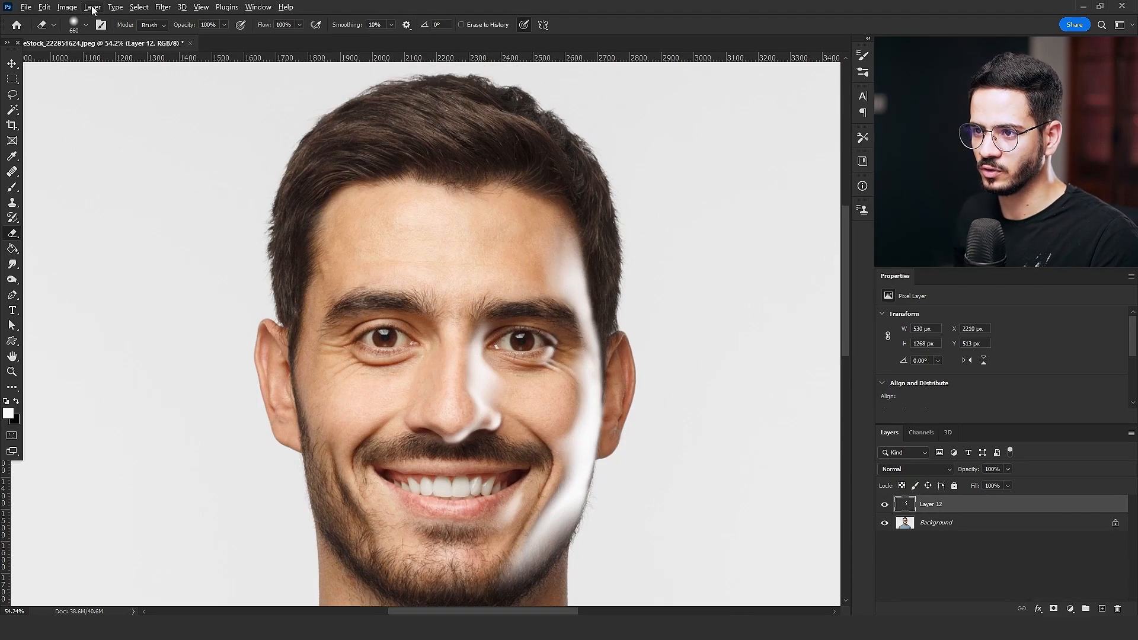
pyautogui.click(92, 6)
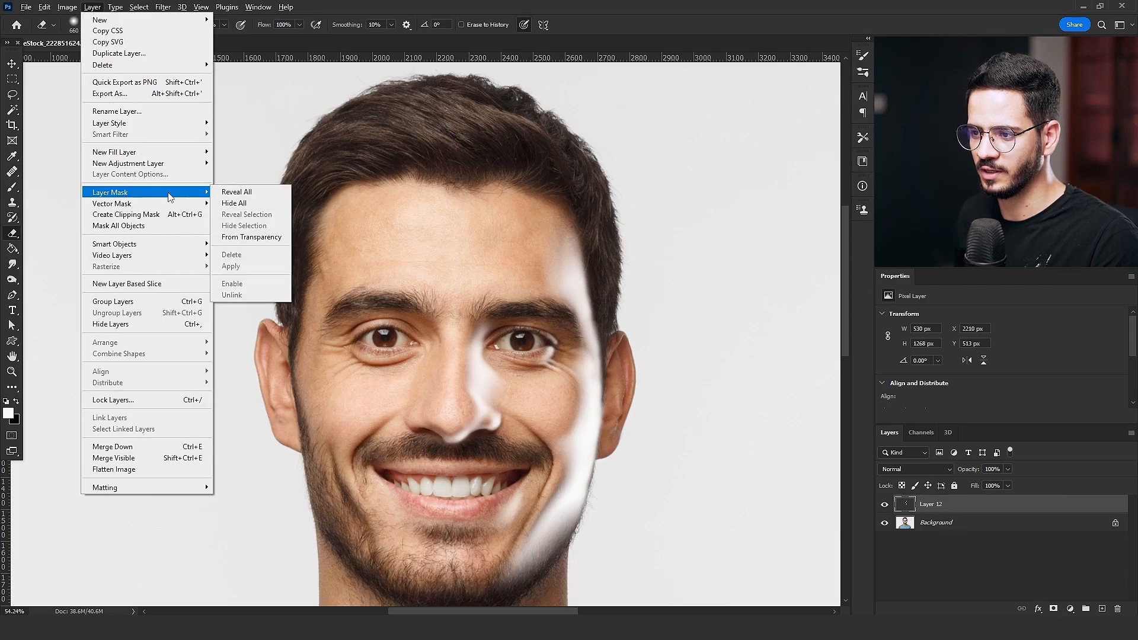
pyautogui.moveTo(252, 237)
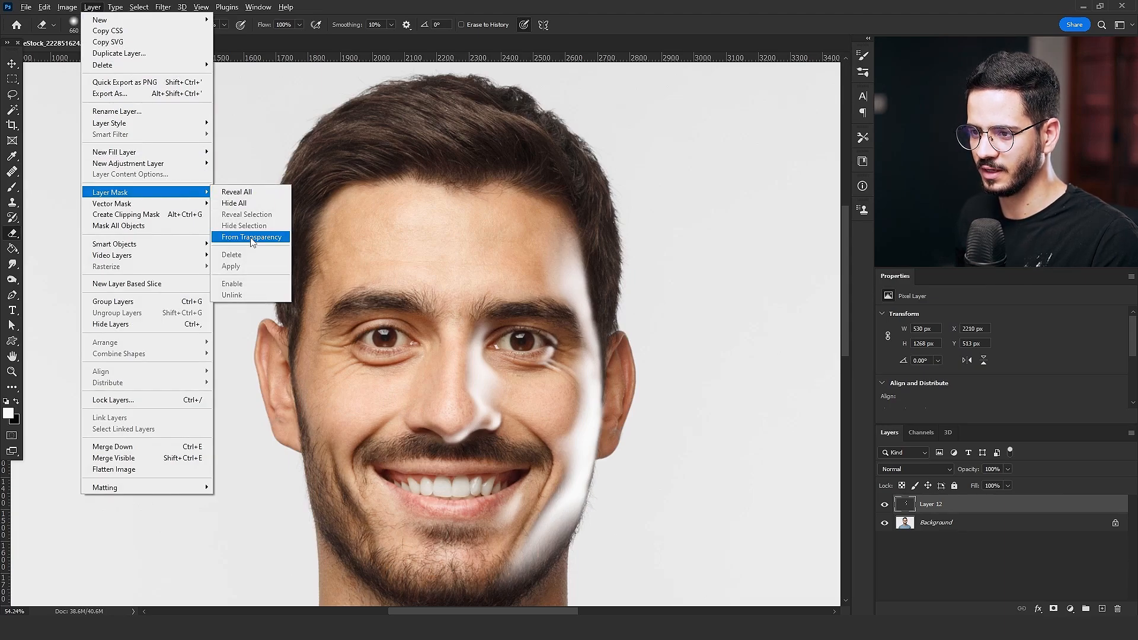
pyautogui.click(253, 236)
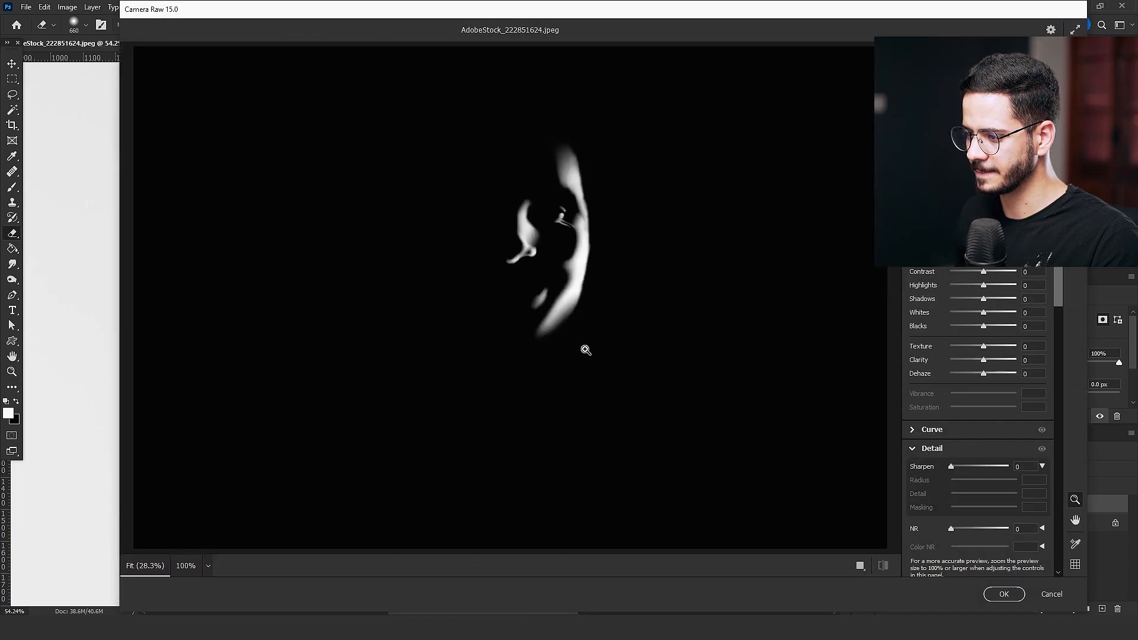
# Step: In Camera Raw Effects, raise Grain amount, Size and Roughness on the glow mask
pyautogui.scroll(-3)
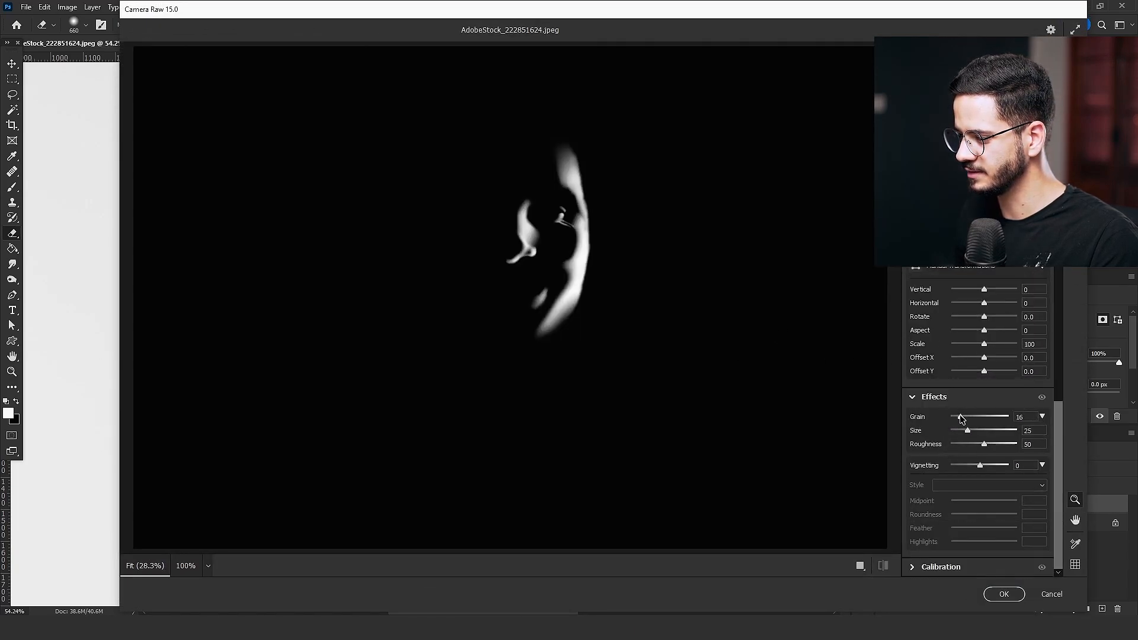
pyautogui.moveTo(966, 430); pyautogui.dragTo(976, 430)
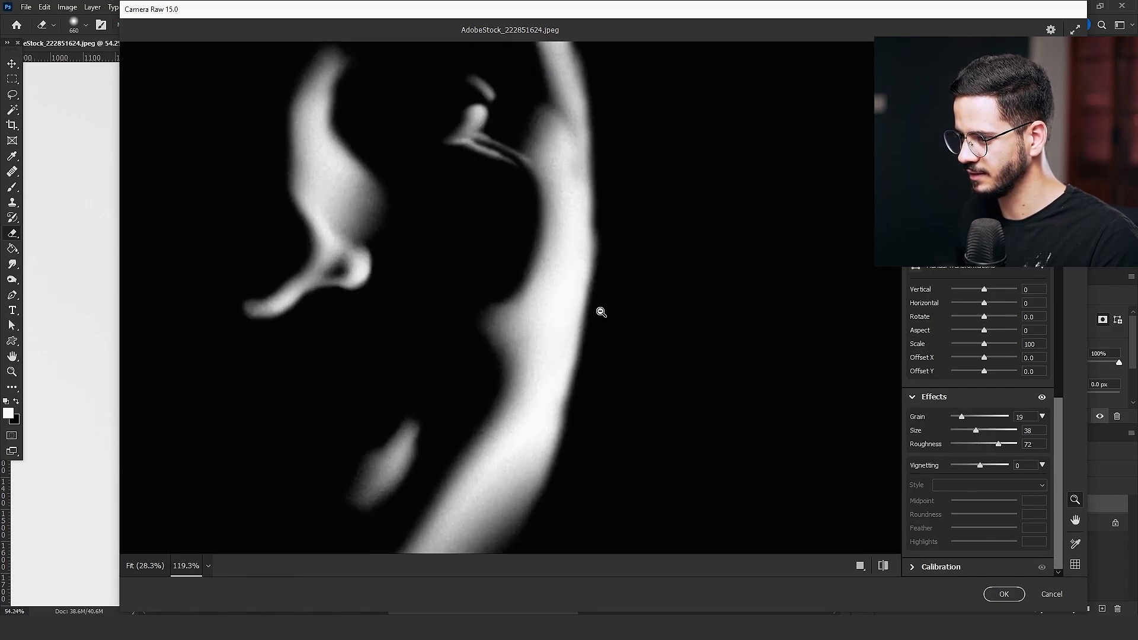
pyautogui.moveTo(976, 417); pyautogui.dragTo(967, 416)
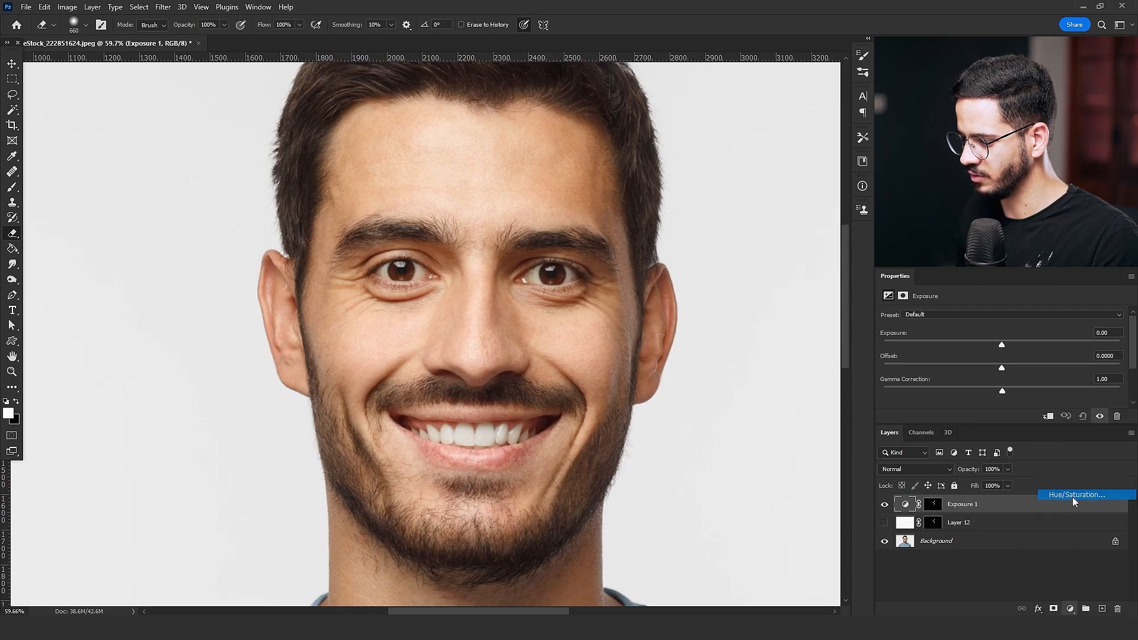
# Step: Add a red colorized Hue/Saturation adjustment and set Exposure to about +0.37
pyautogui.click(1076, 494)
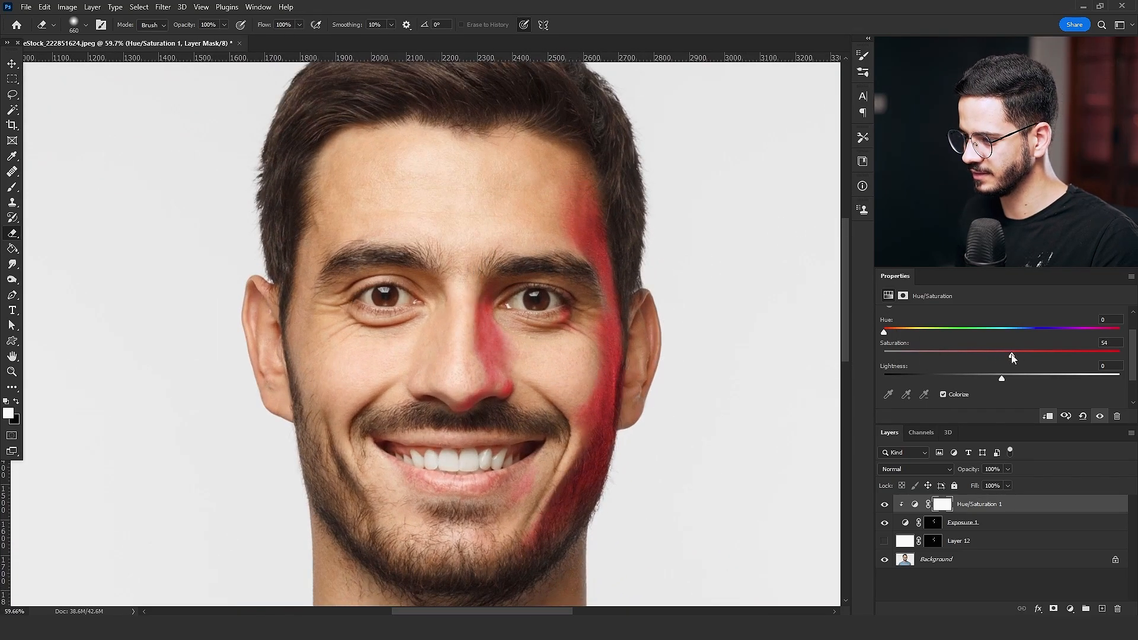
pyautogui.click(962, 522)
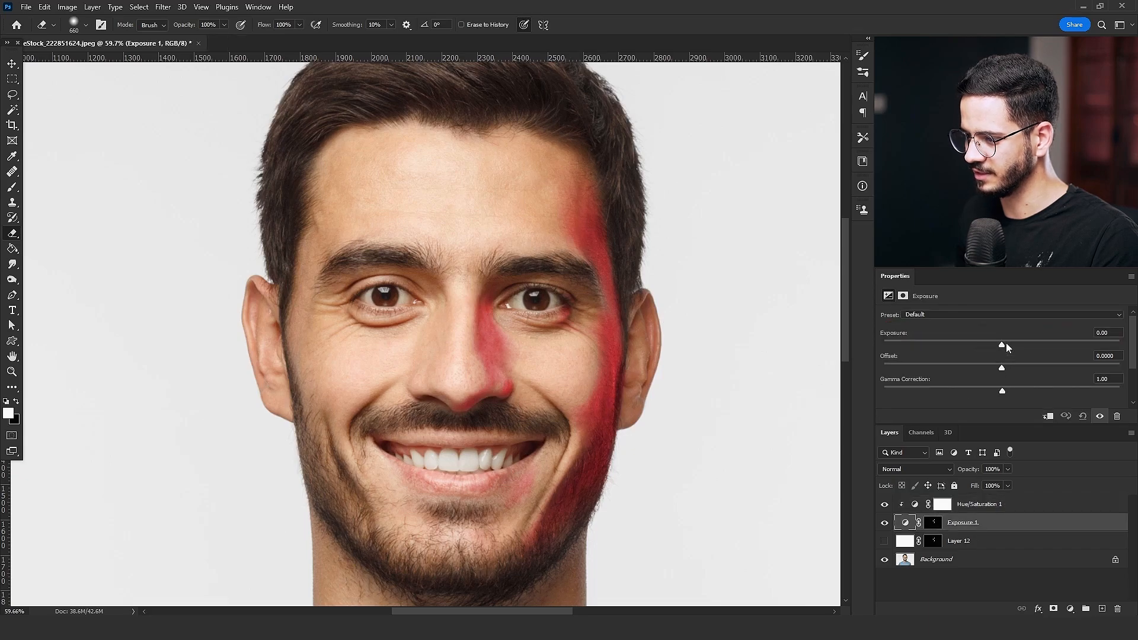
pyautogui.moveTo(1002, 343); pyautogui.dragTo(1012, 344)
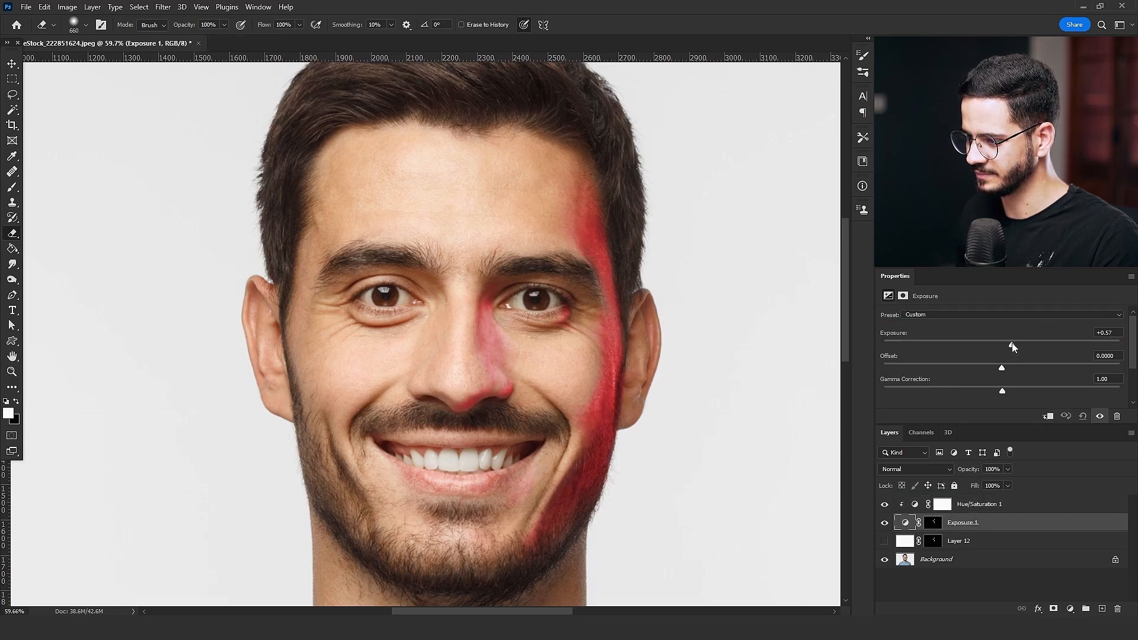
pyautogui.moveTo(1013, 345); pyautogui.dragTo(1008, 345)
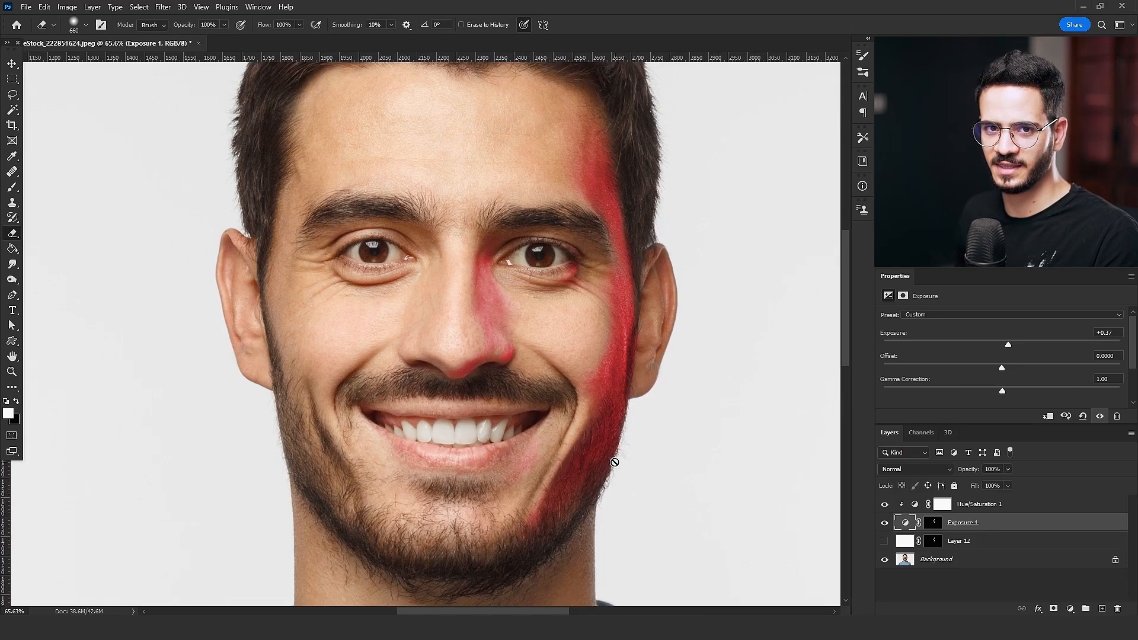
pyautogui.moveTo(582, 478)
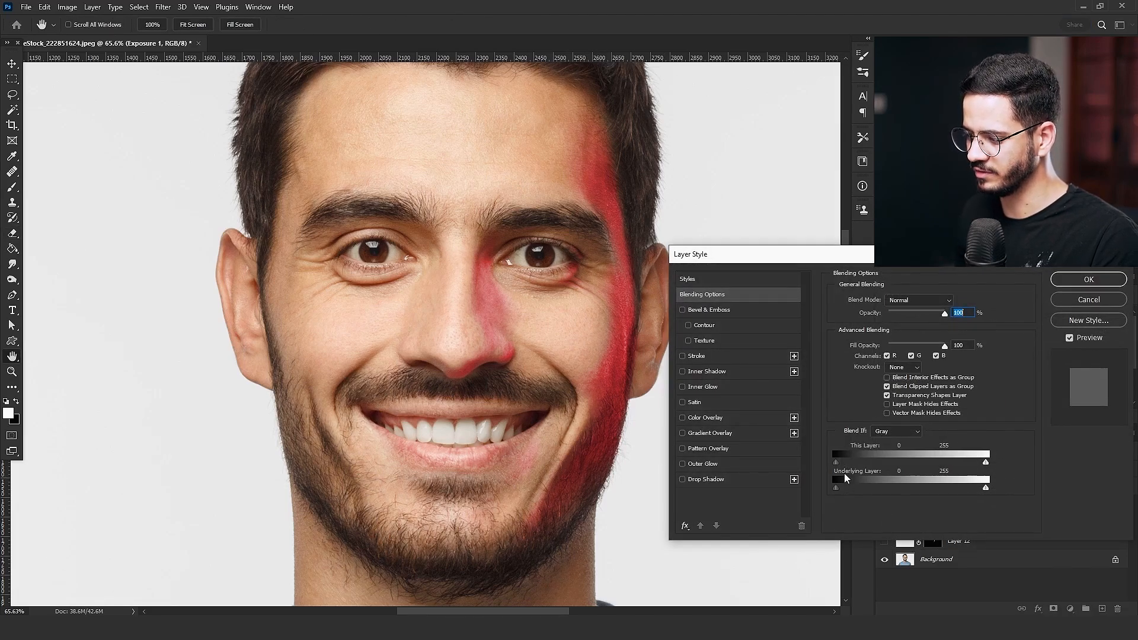
# Step: Split the Blend If Underlying Layer black slider to about 40/139 and confirm
pyautogui.moveTo(835, 488); pyautogui.dragTo(864, 488)
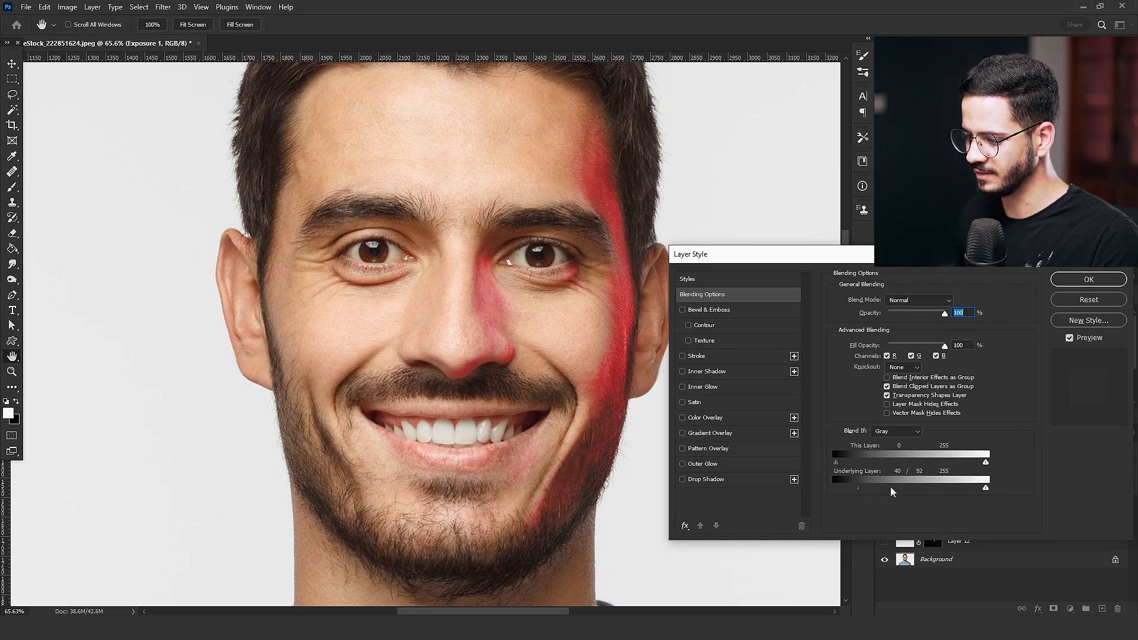
pyautogui.moveTo(889, 489); pyautogui.dragTo(920, 489)
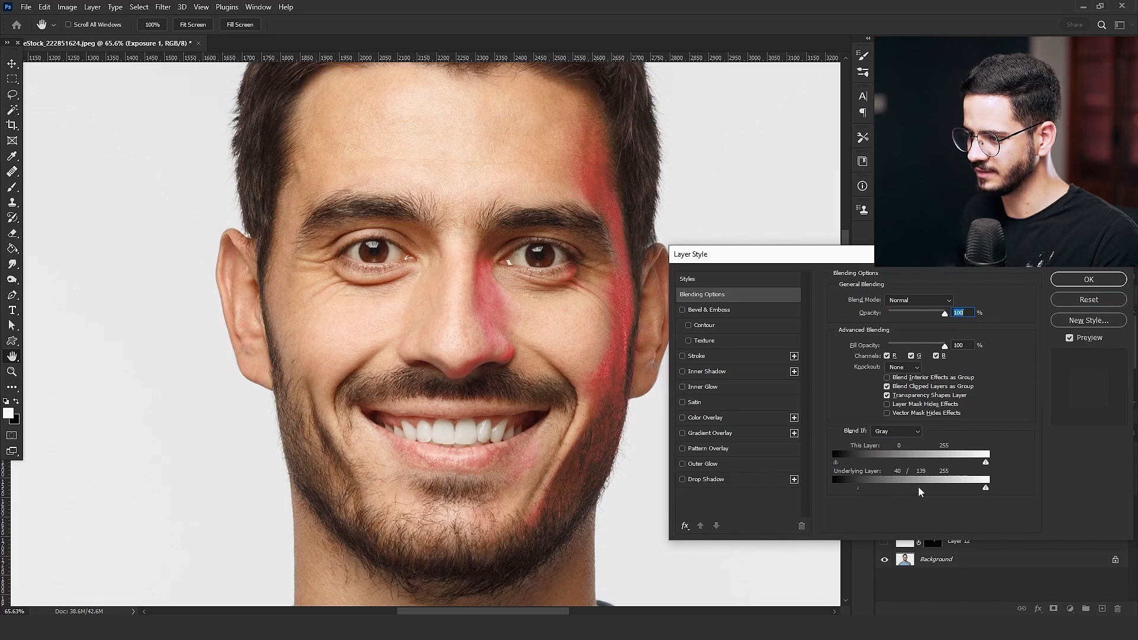
pyautogui.click(1088, 279)
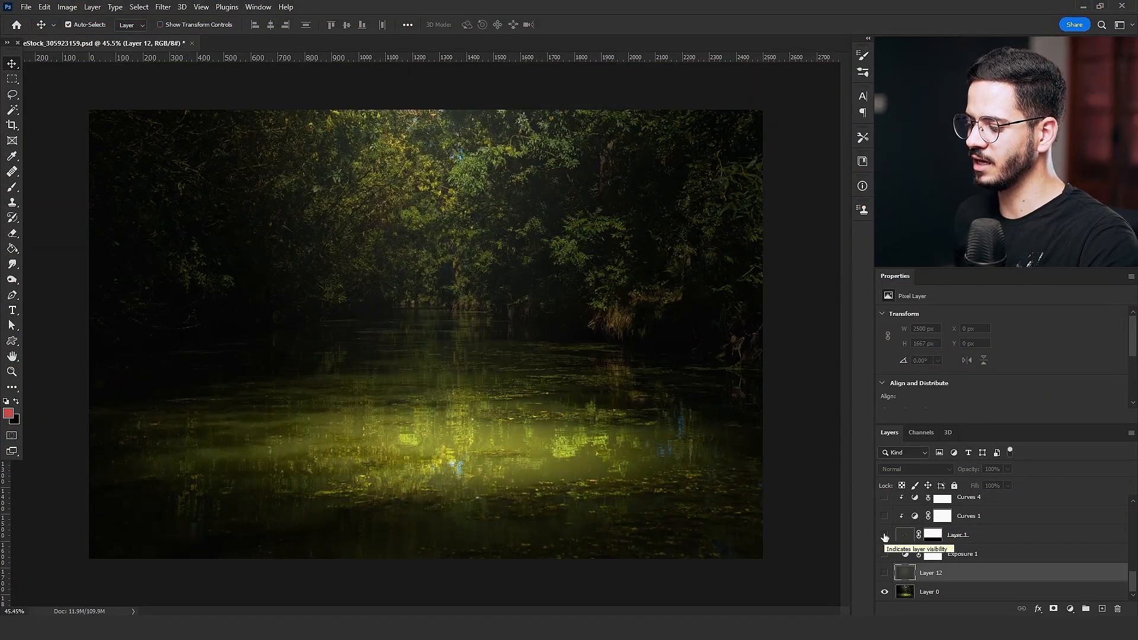
# Step: Turn on the deer, light beam, Curves, Exposure and Channel Mixer layers in turn
pyautogui.click(884, 535)
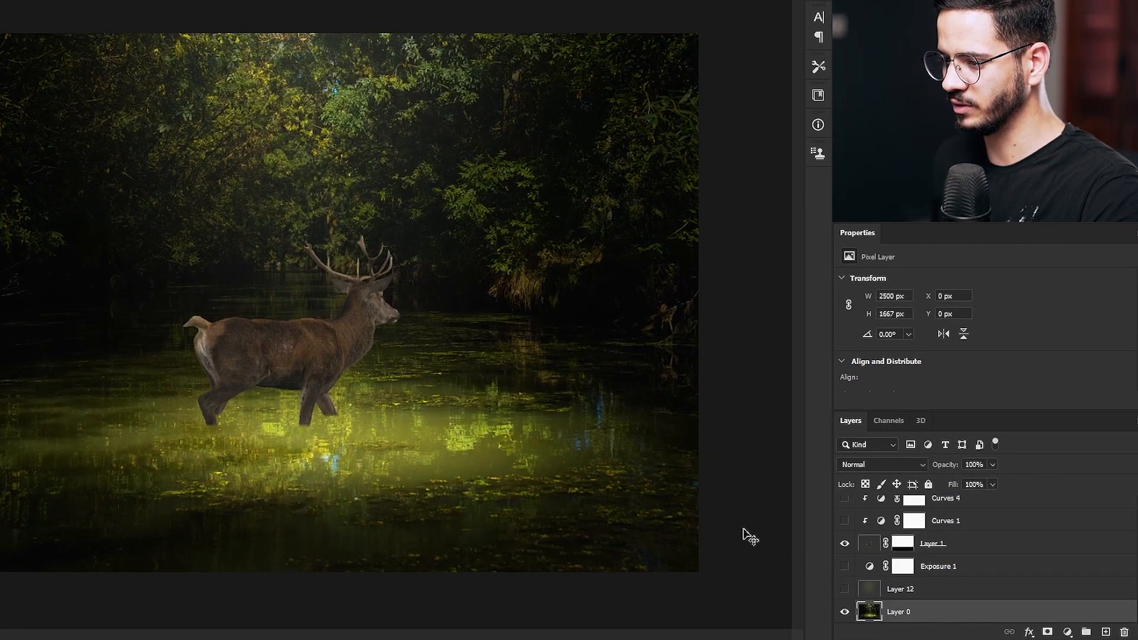
pyautogui.click(844, 588)
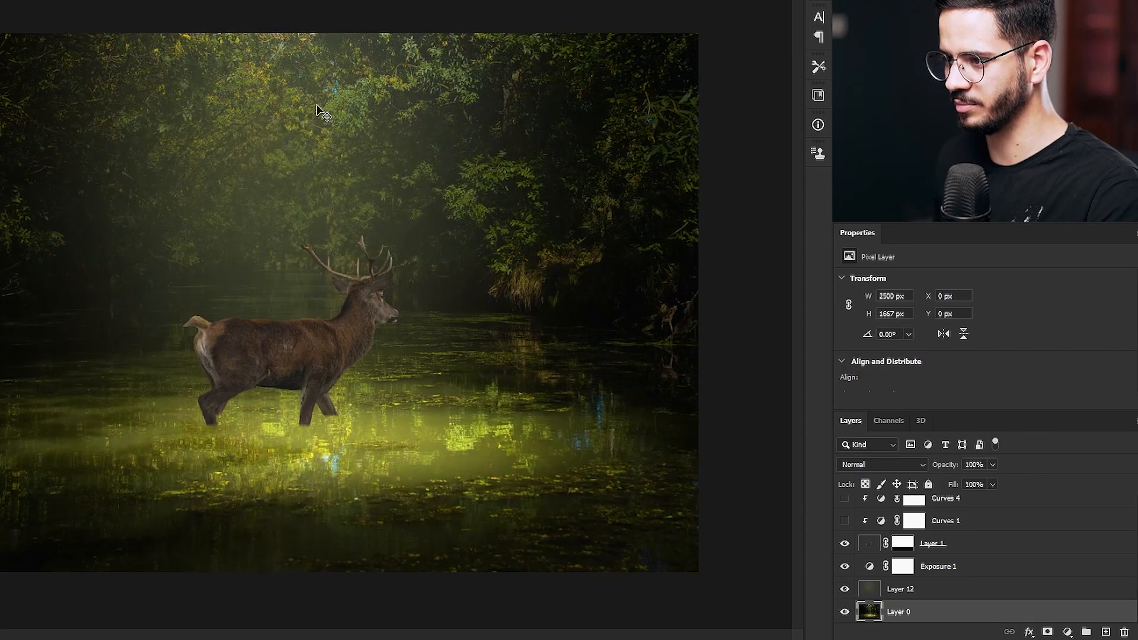
pyautogui.moveTo(374, 308)
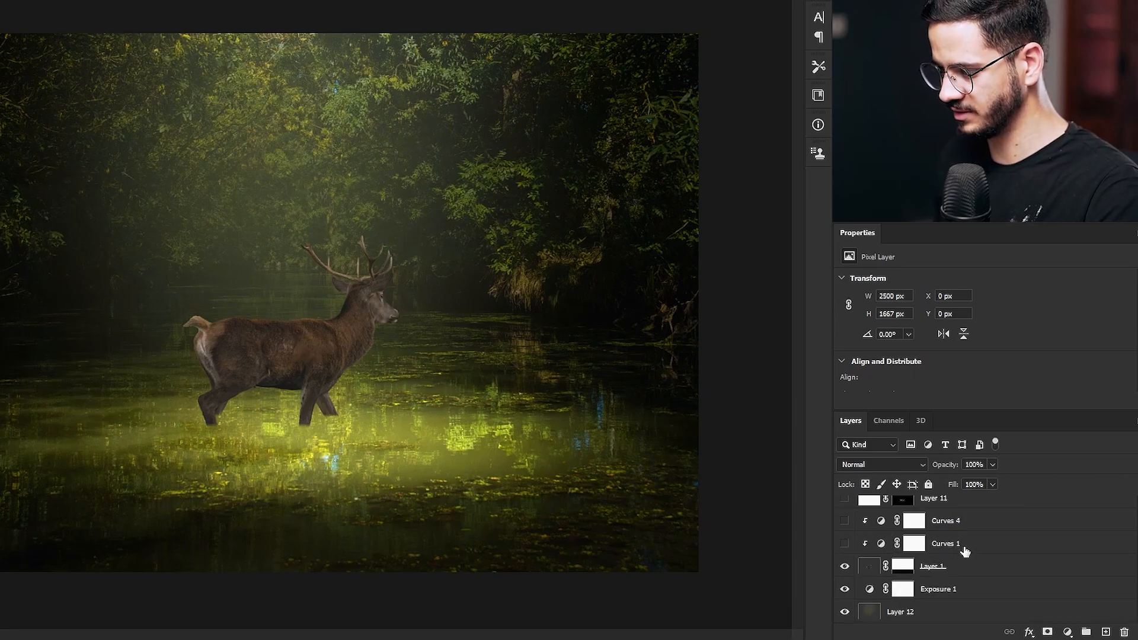
pyautogui.click(947, 566)
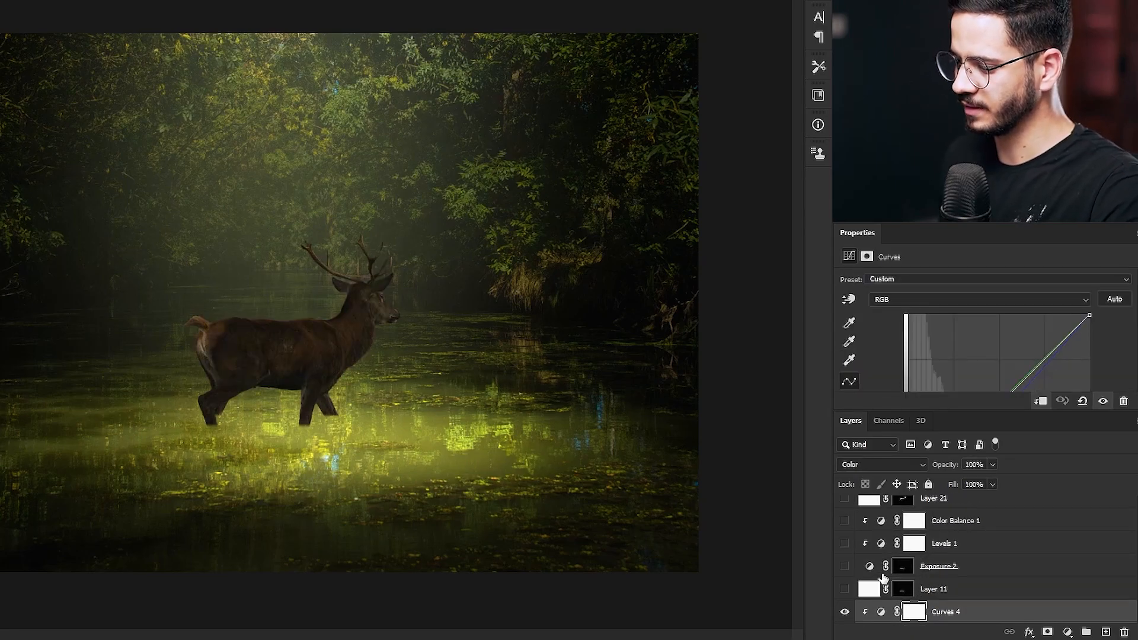
pyautogui.click(845, 589)
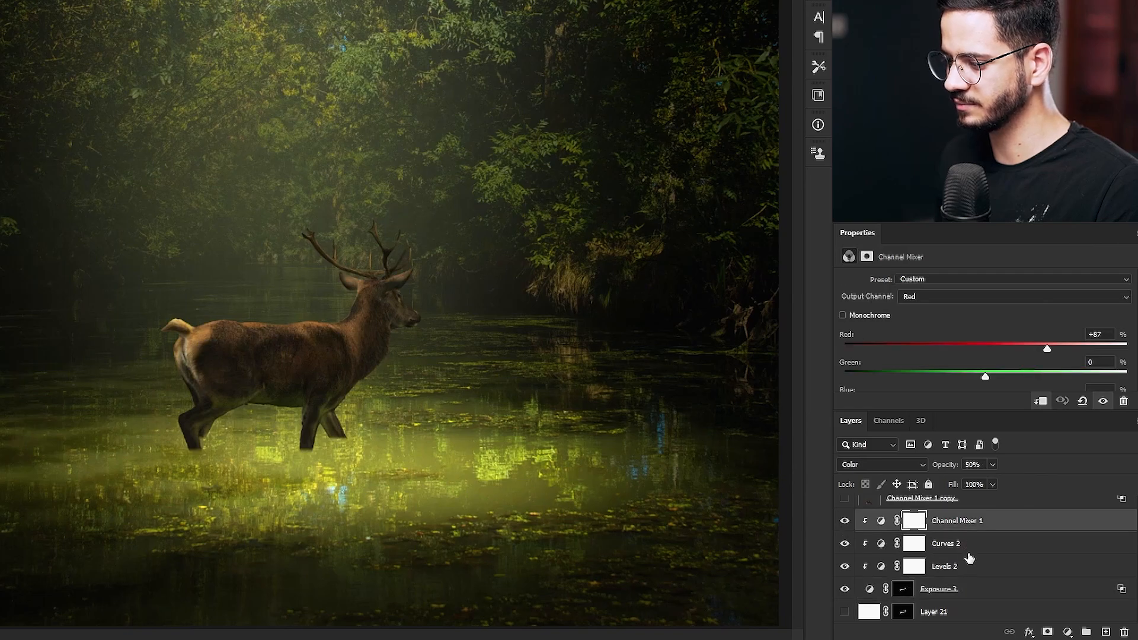
pyautogui.click(946, 543)
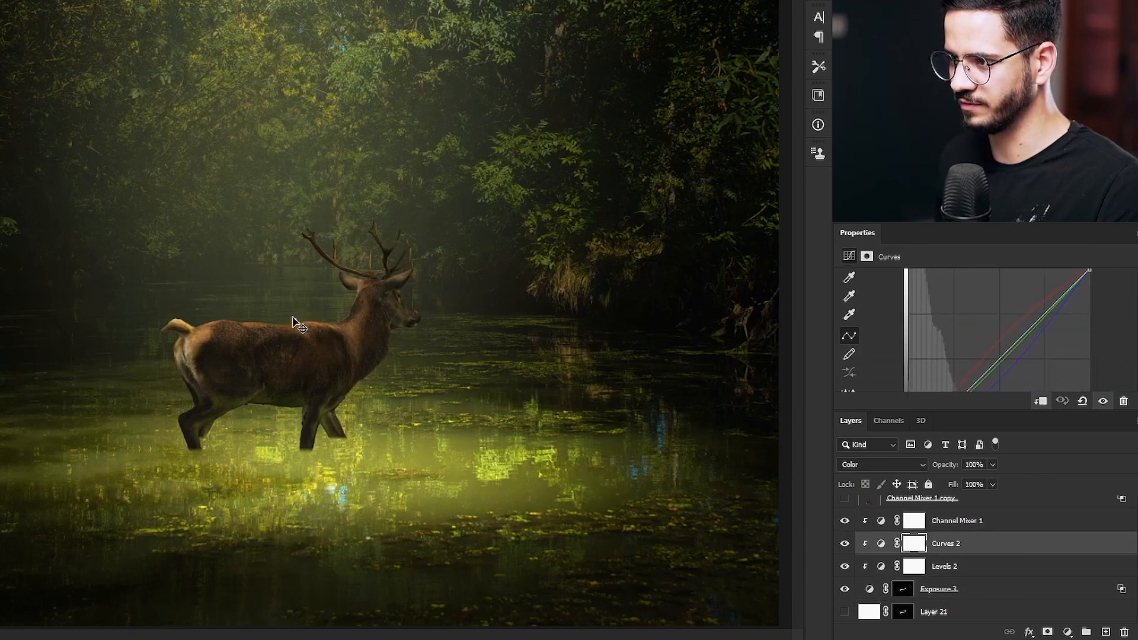
pyautogui.click(957, 521)
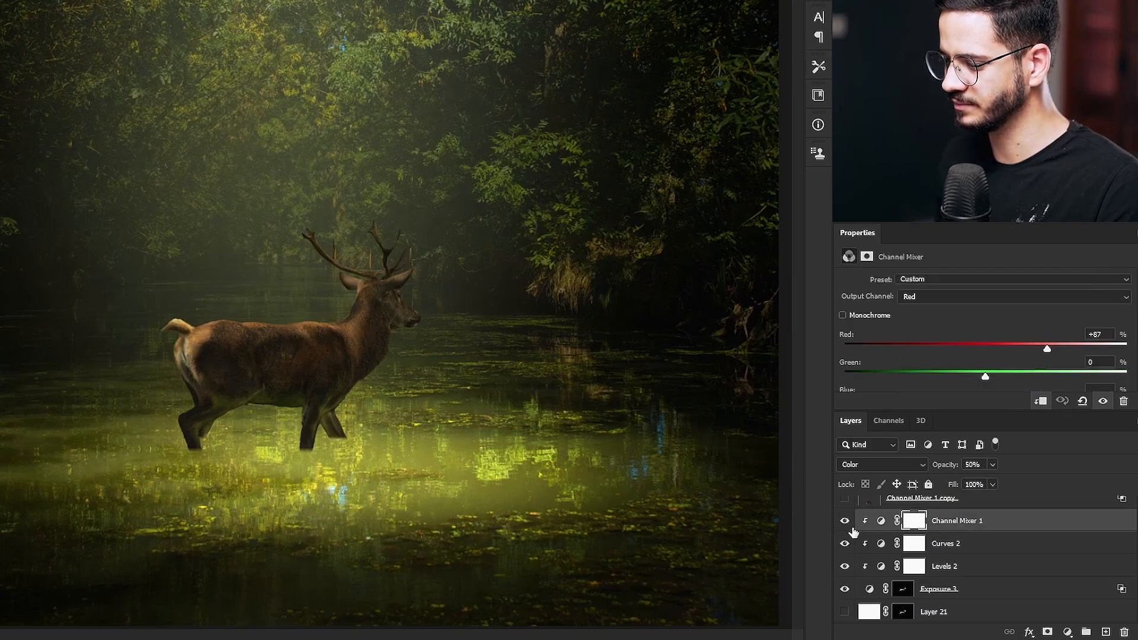